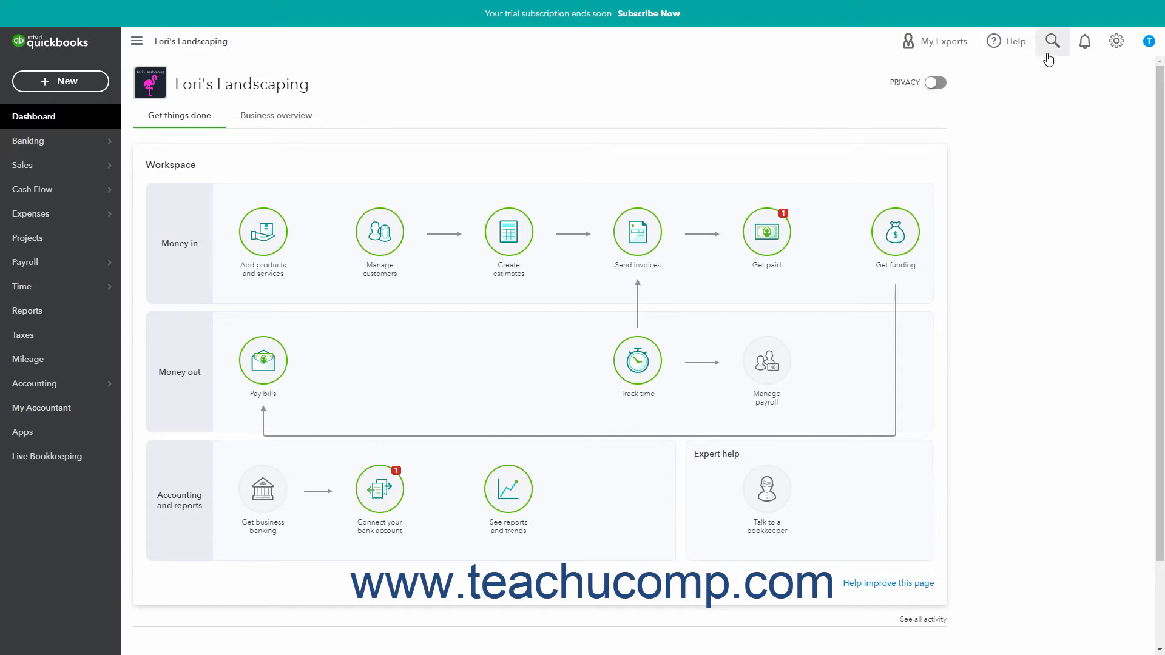
# Step: Review payment #8523's $250 deposit to Undeposited Funds, close it, and show new-transaction types
pyautogui.click(1052, 40)
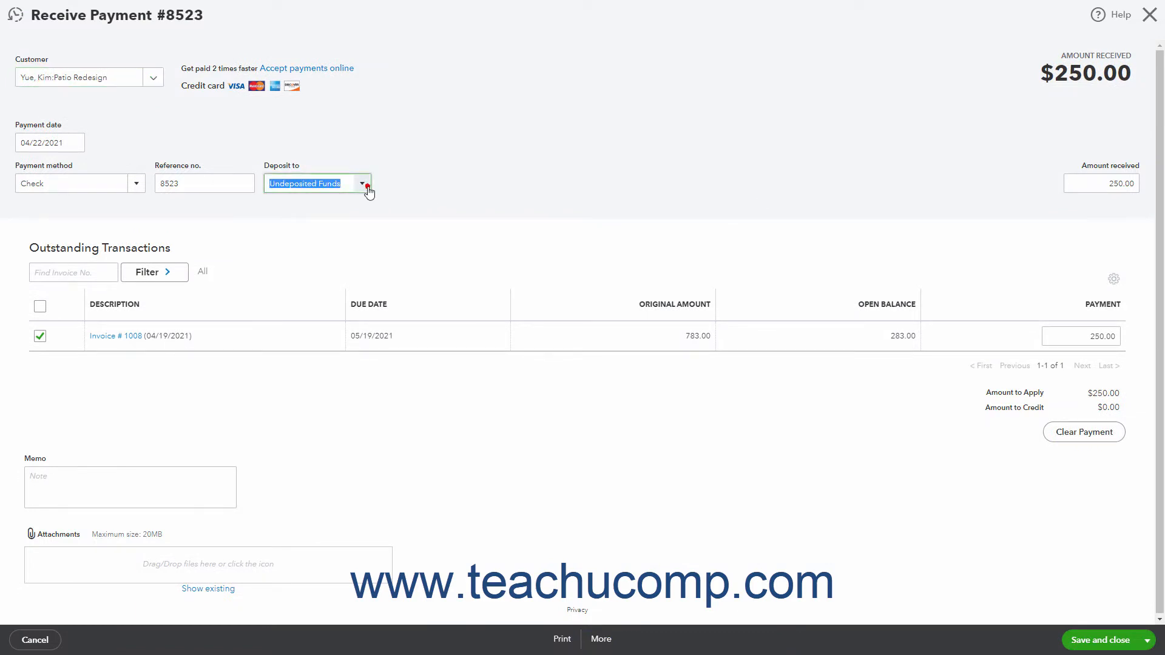
pyautogui.click(364, 183)
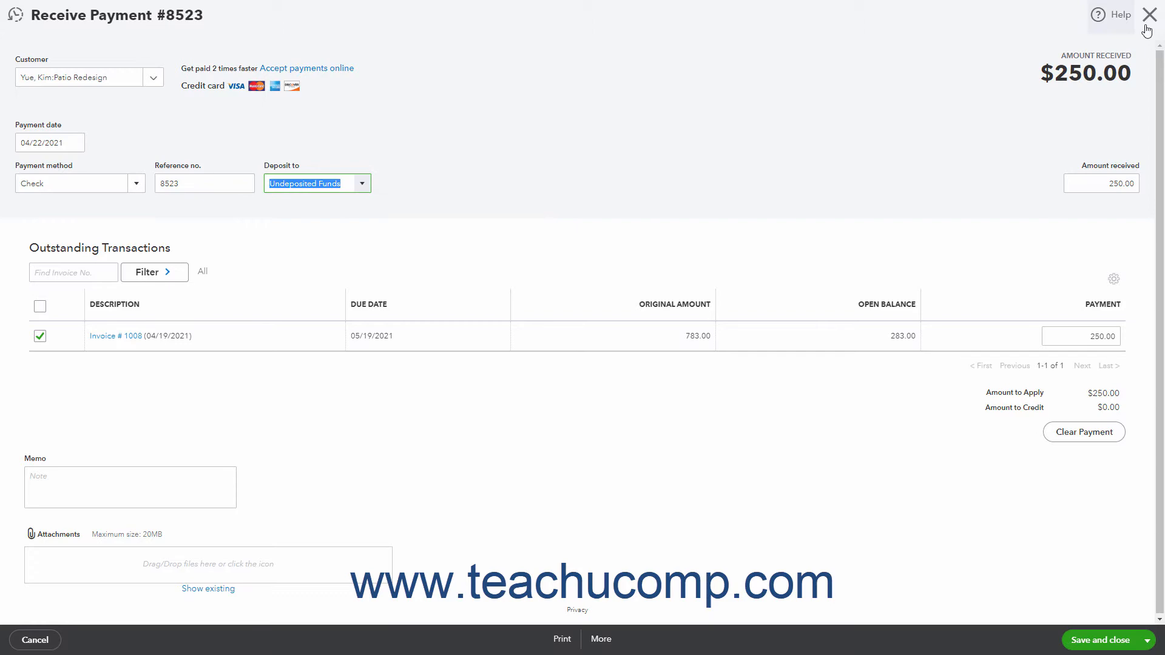
pyautogui.click(1149, 14)
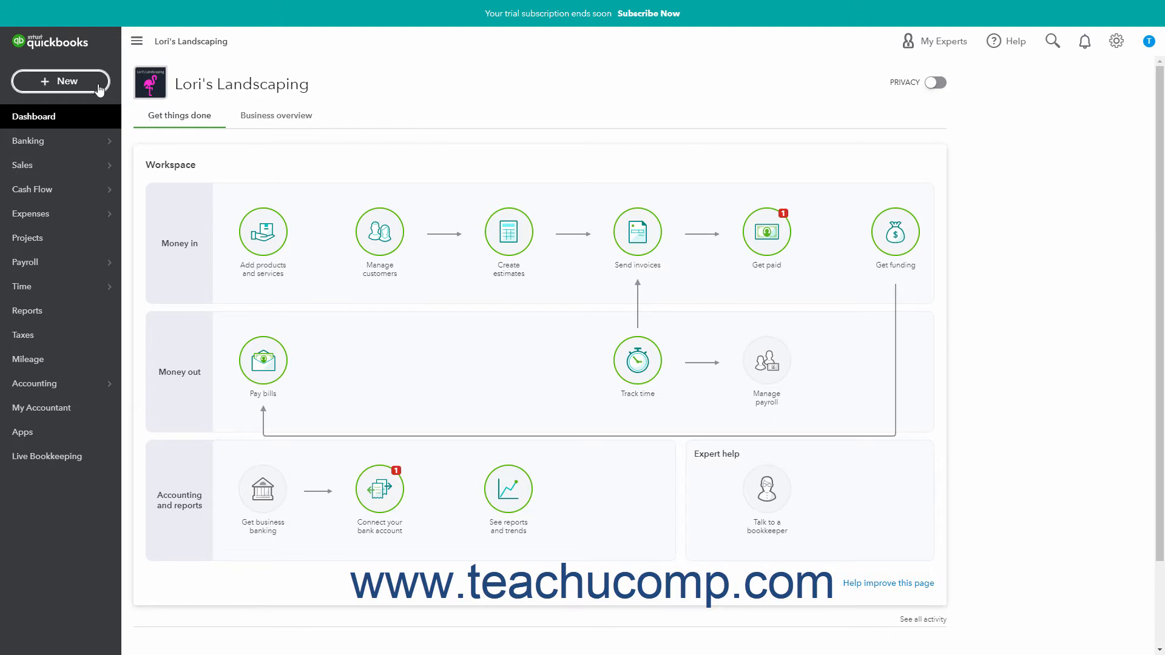
pyautogui.click(60, 81)
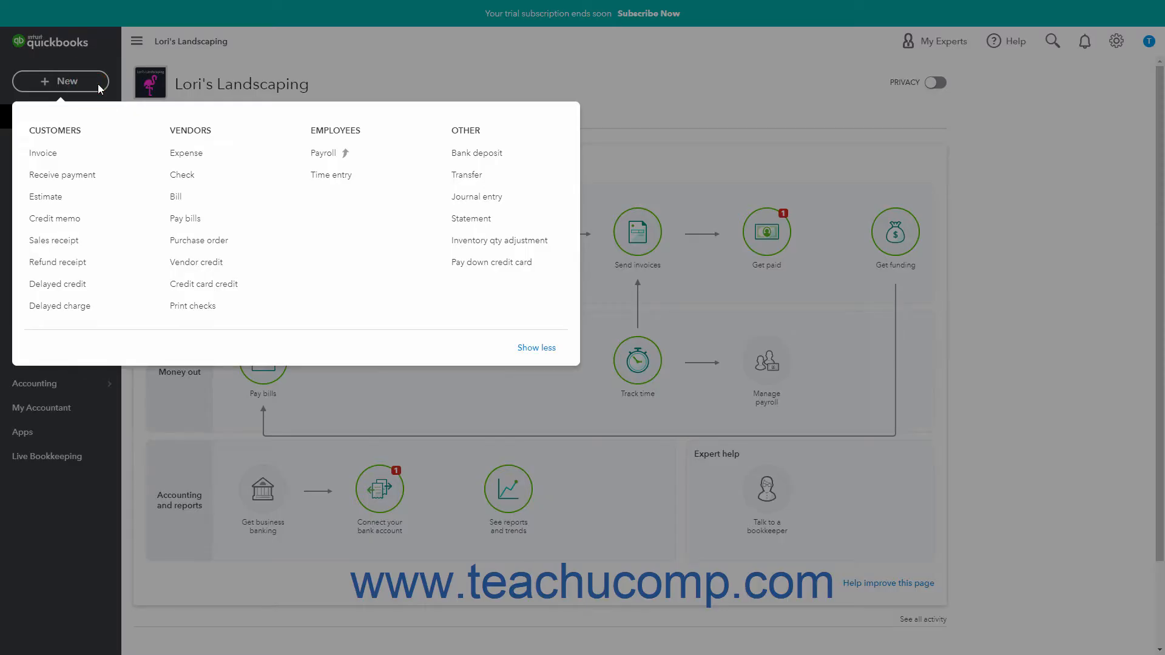
pyautogui.moveTo(477, 152)
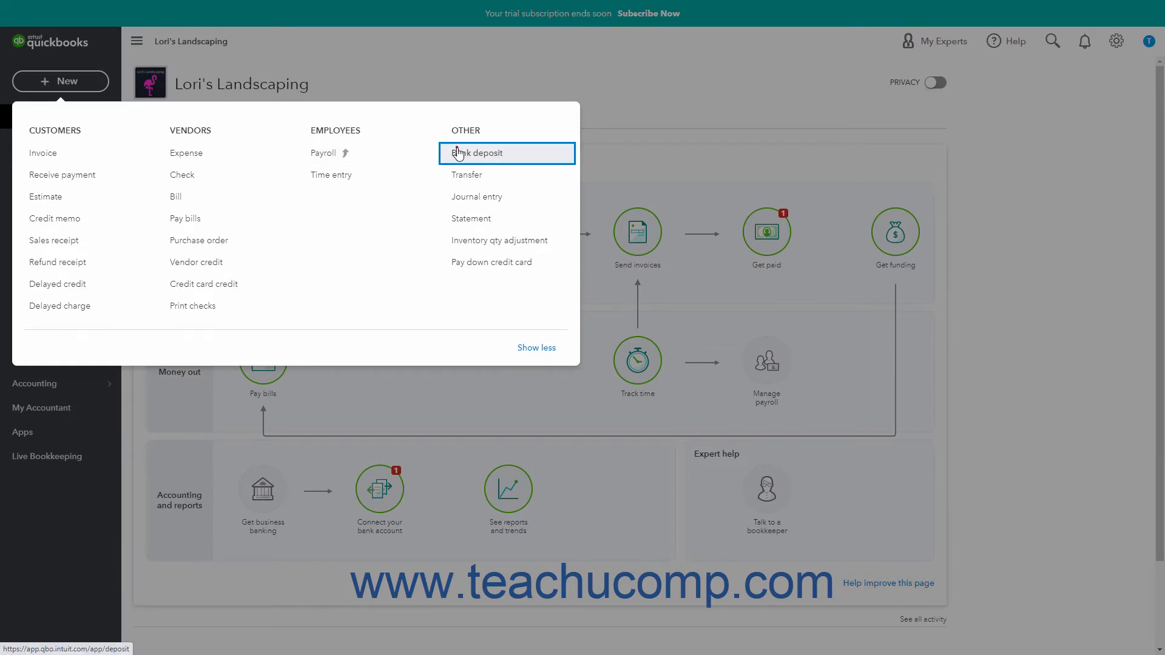
# Step: Start a bank deposit into Checking dated 04/22/2021 and view the available tags
pyautogui.click(477, 152)
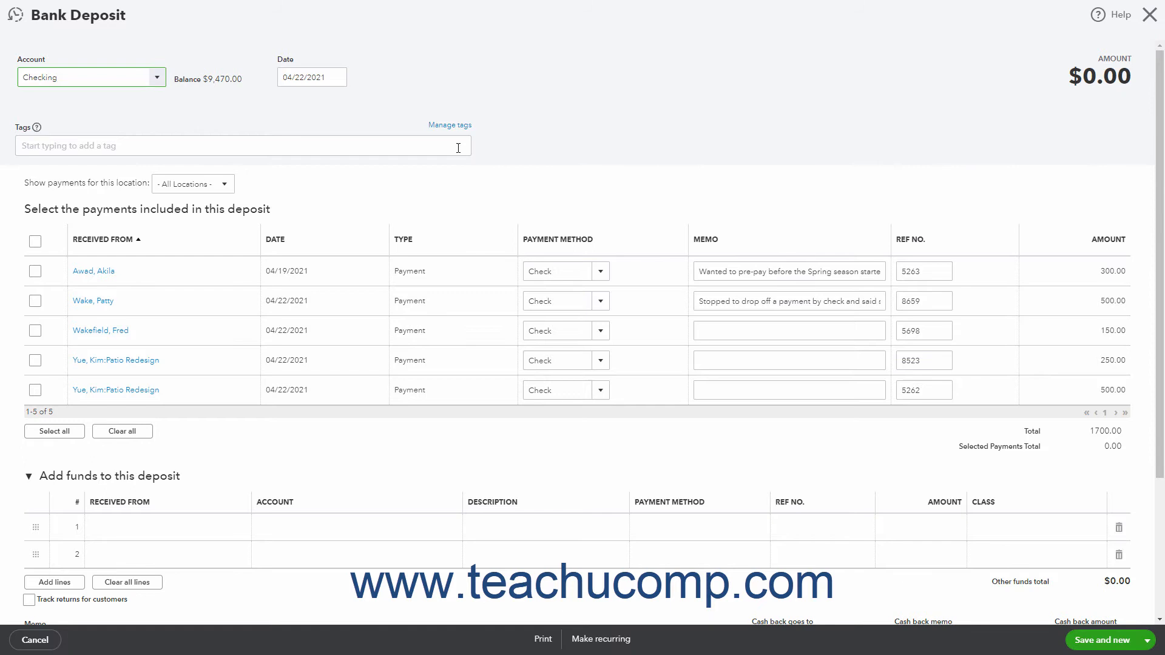
pyautogui.click(82, 77)
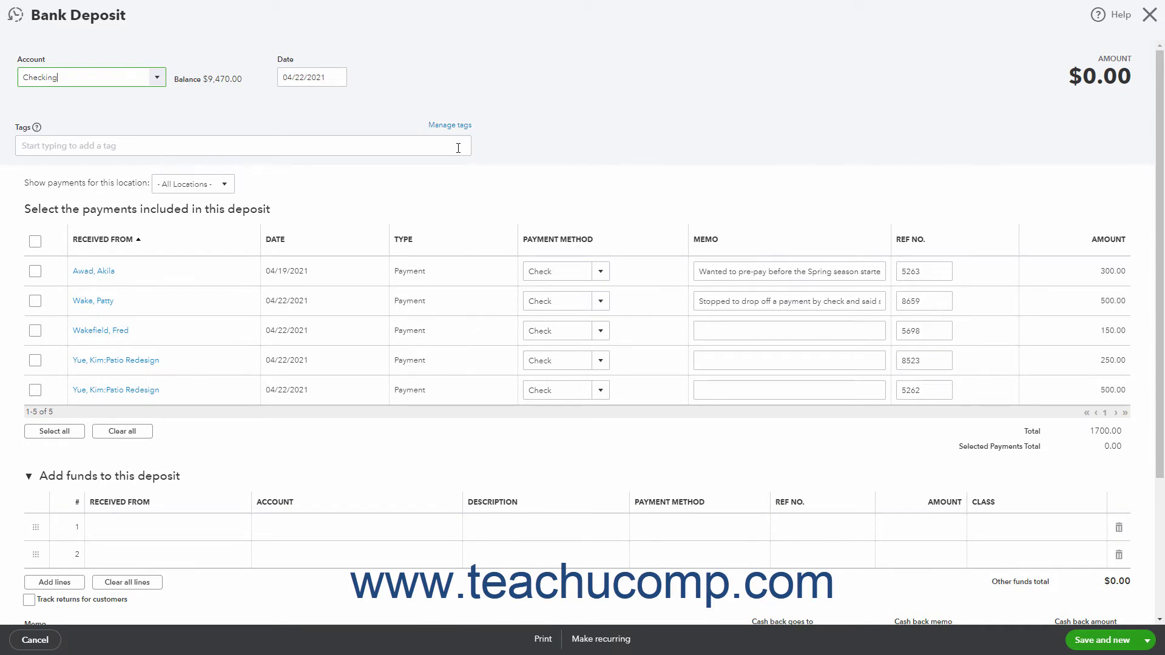
pyautogui.moveTo(312, 123)
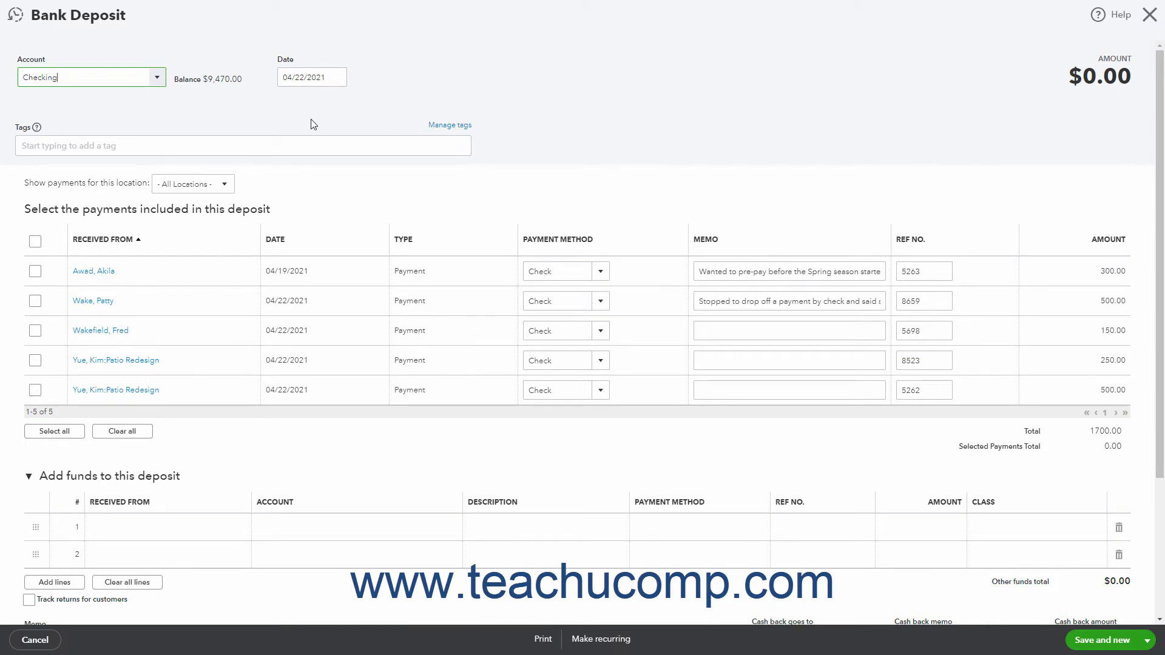
pyautogui.click(156, 77)
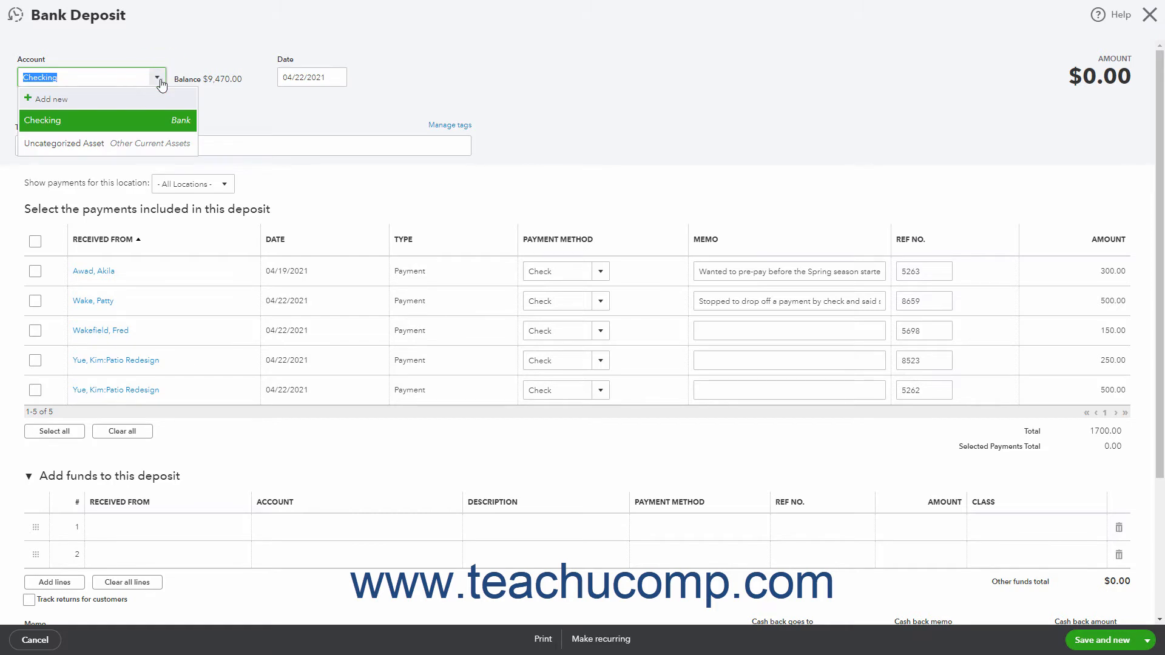
pyautogui.click(42, 120)
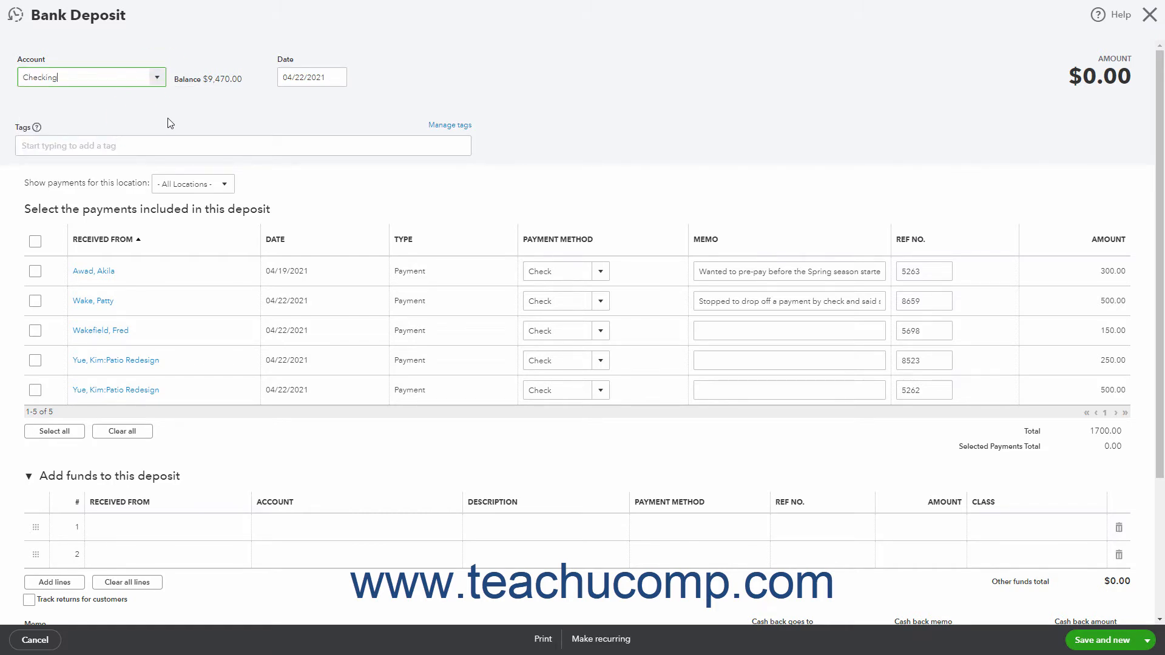
pyautogui.click(335, 76)
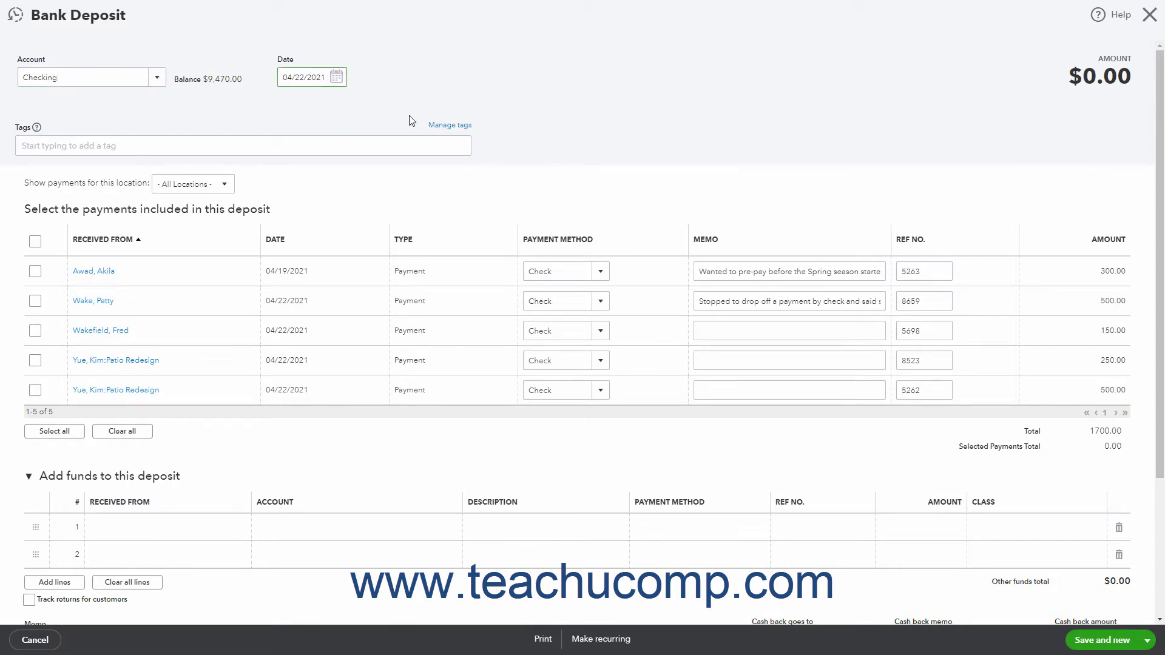
pyautogui.moveTo(304, 155)
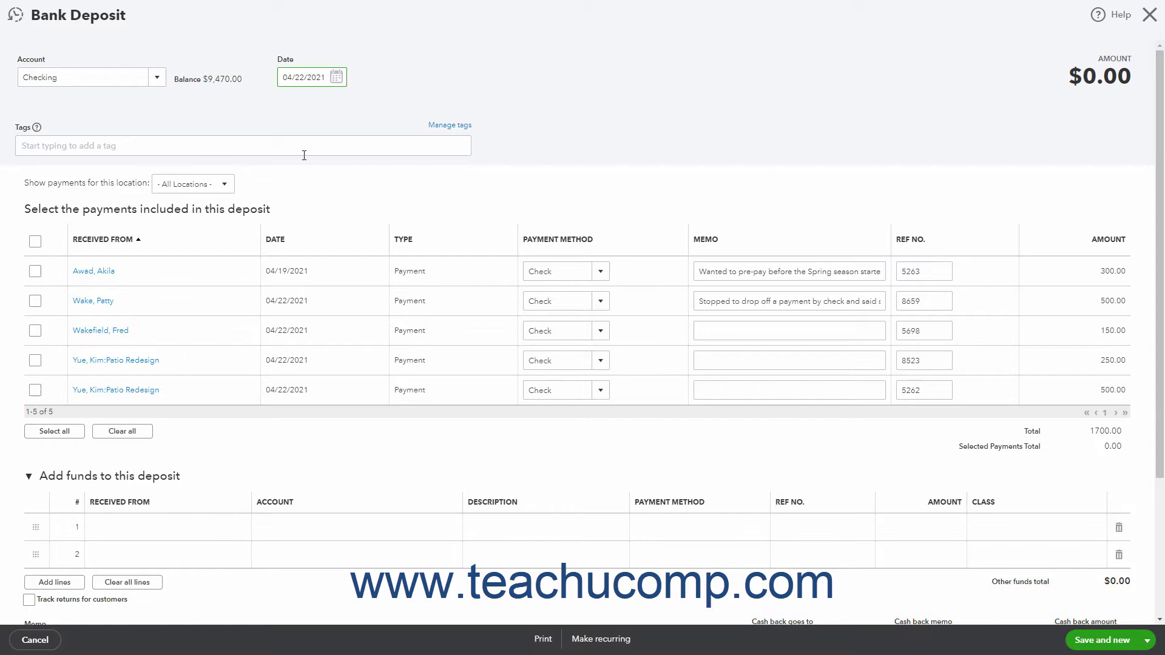
pyautogui.click(241, 145)
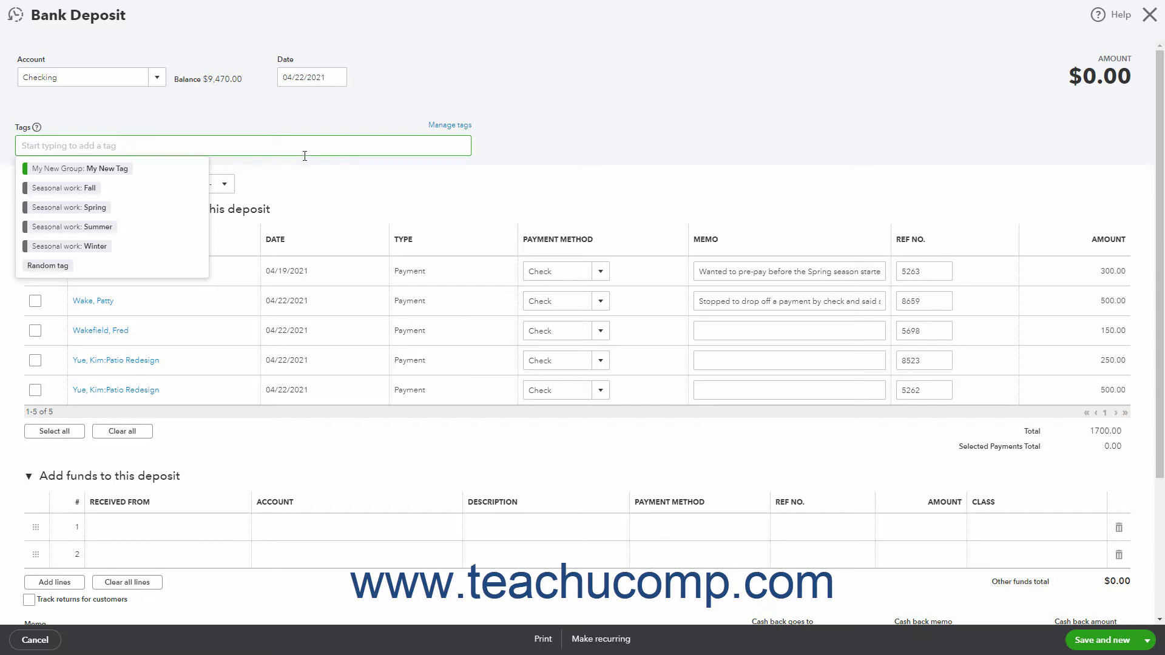
pyautogui.click(502, 154)
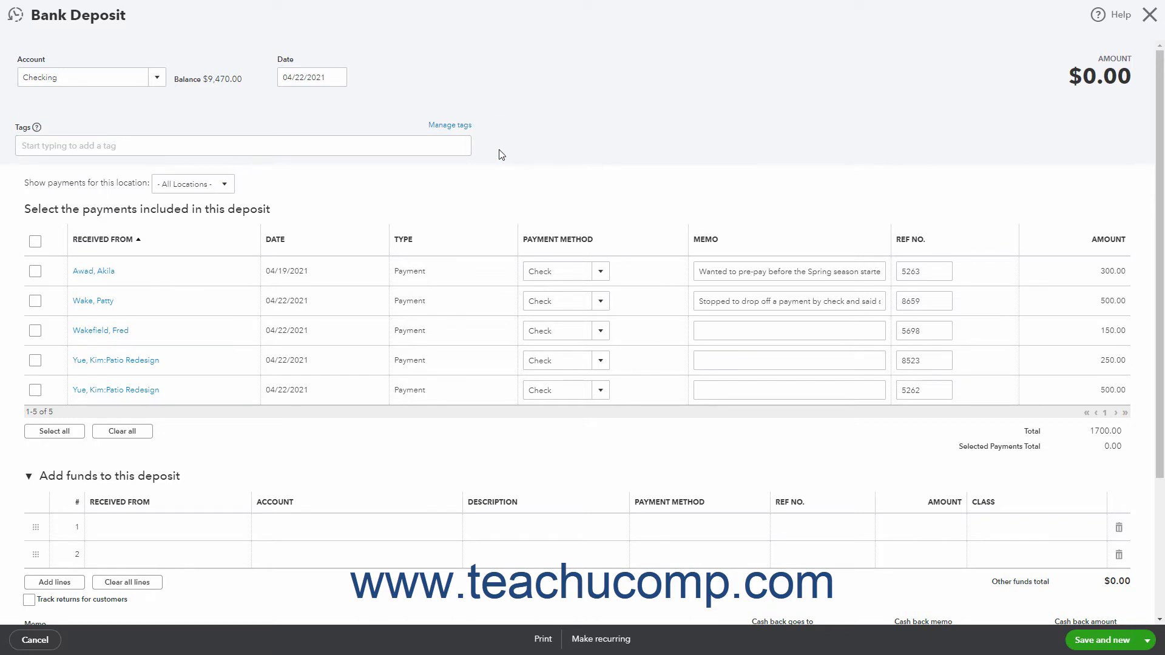
pyautogui.moveTo(218, 192)
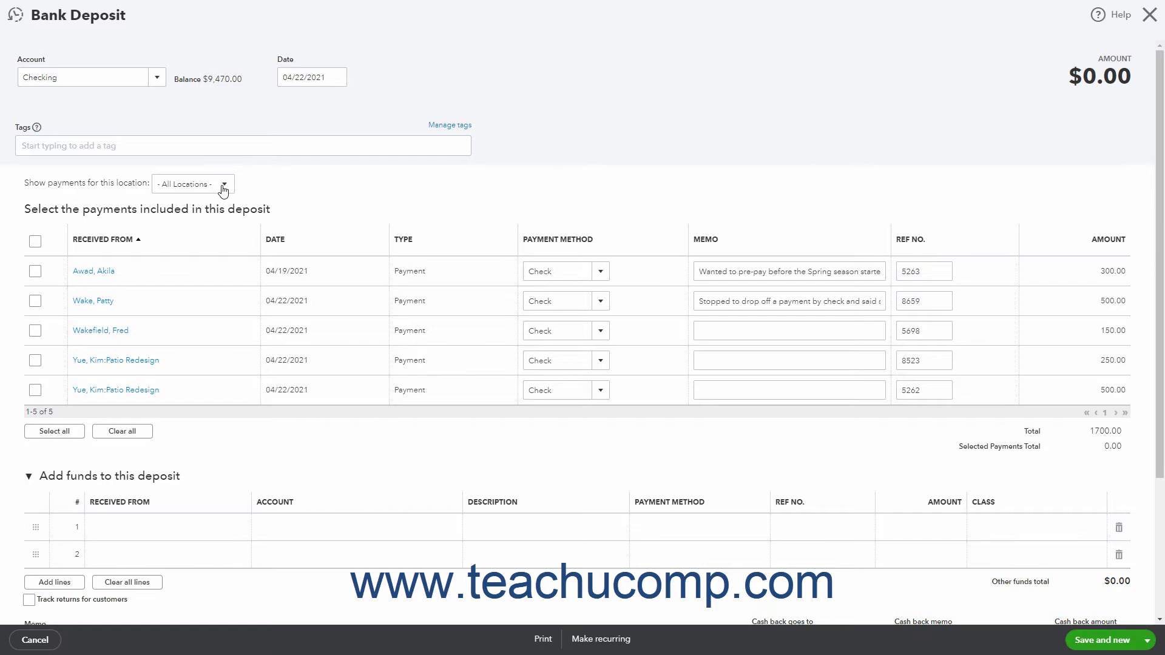
pyautogui.click(221, 184)
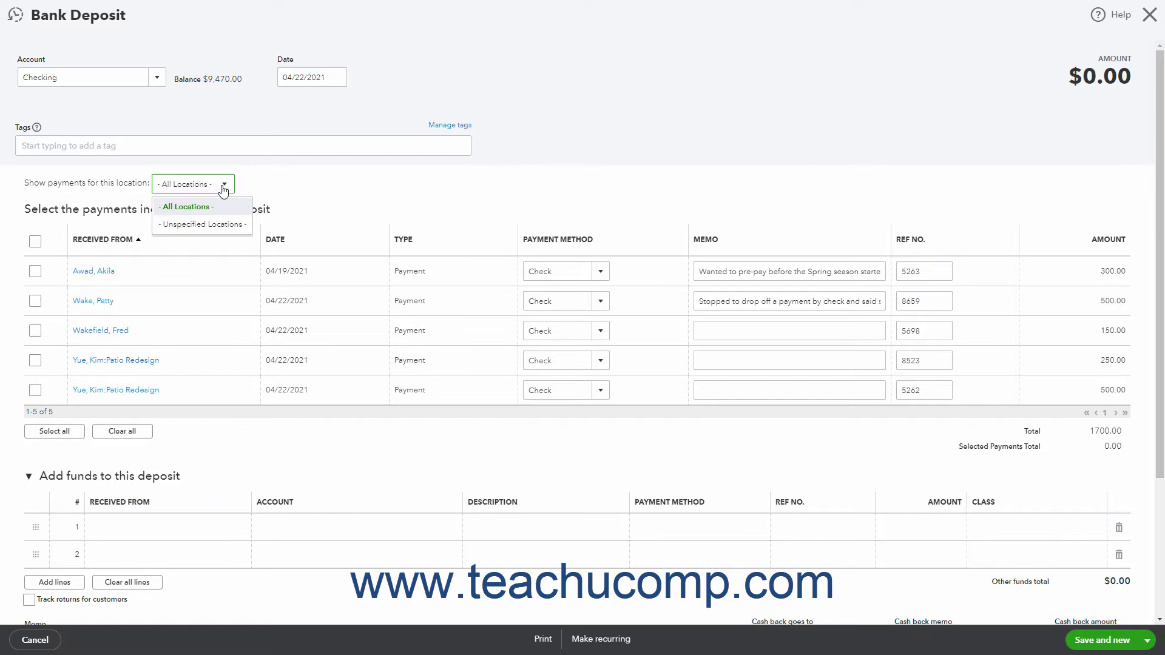
pyautogui.click(188, 206)
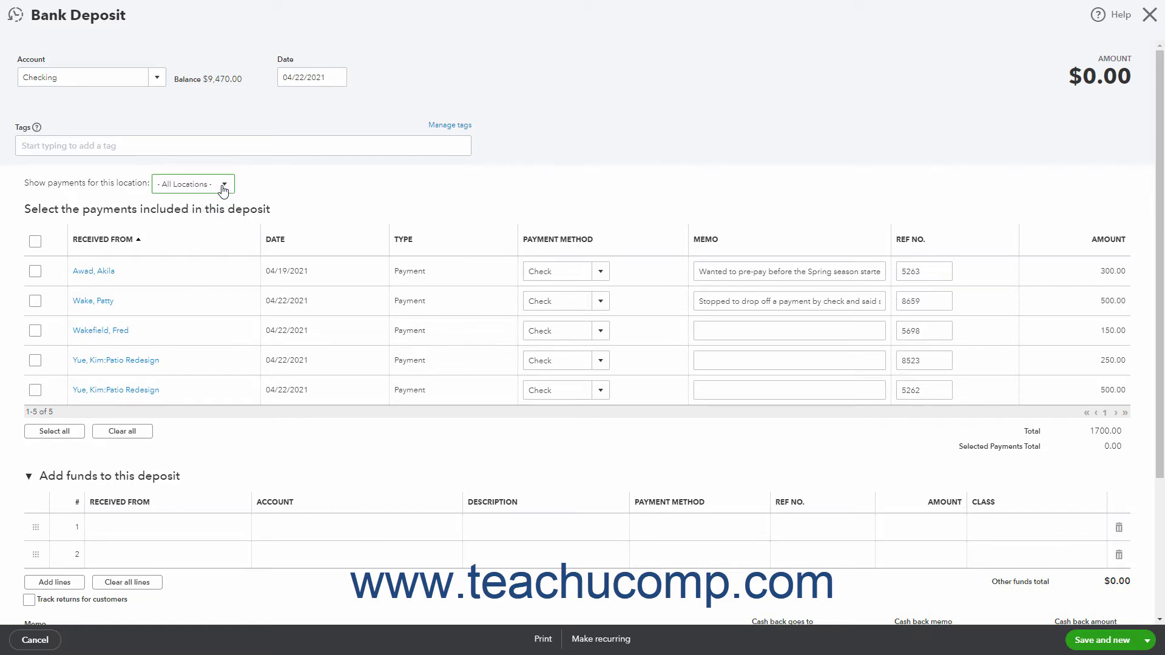
pyautogui.moveTo(132, 225)
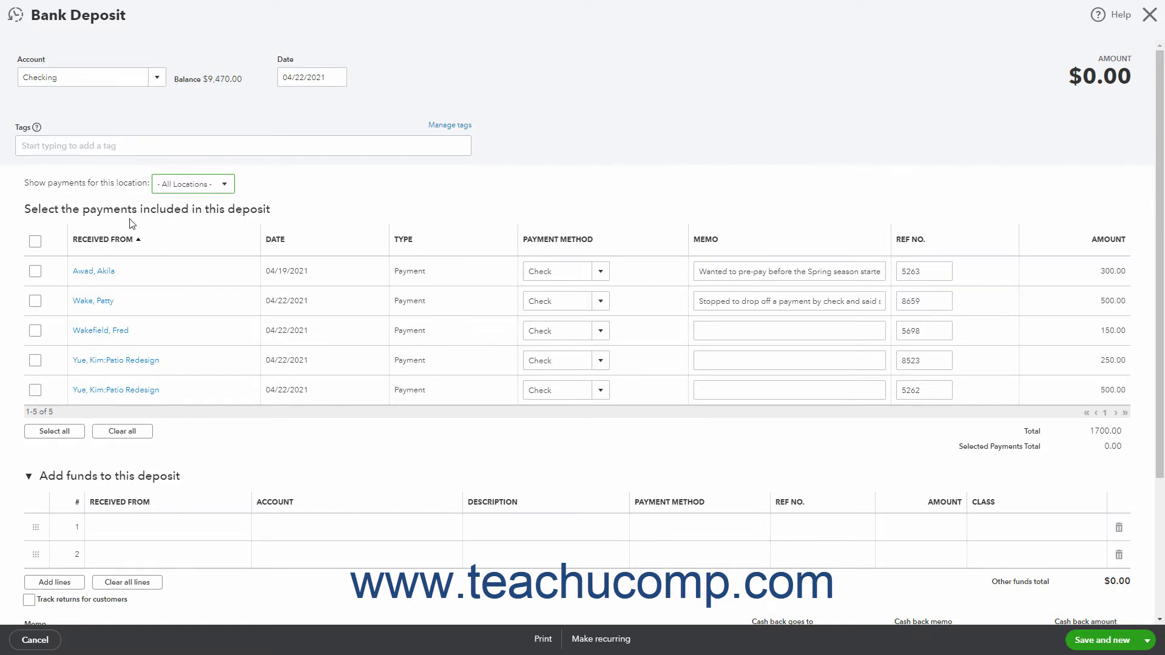
pyautogui.moveTo(211, 212)
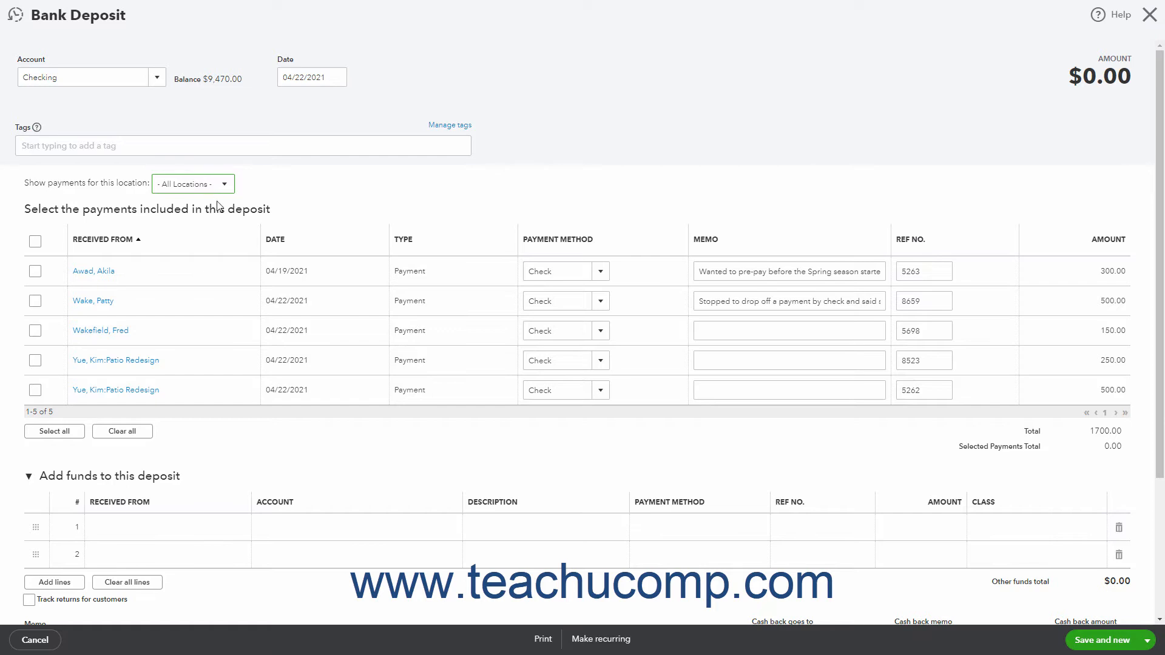
pyautogui.moveTo(254, 190)
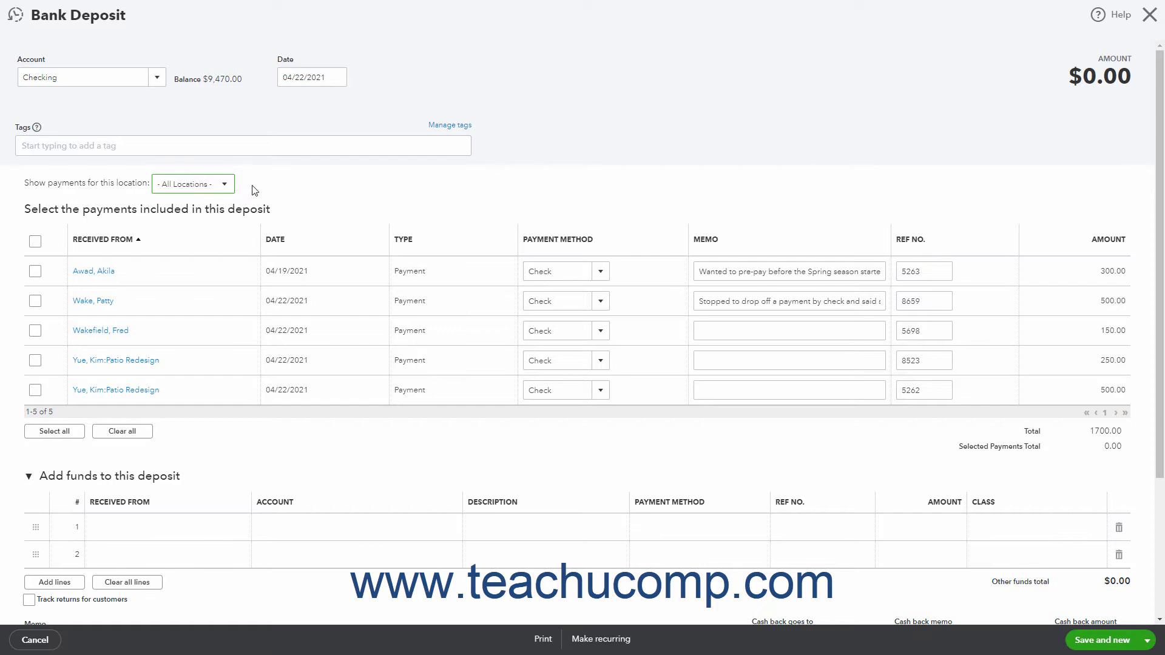
pyautogui.moveTo(206, 227)
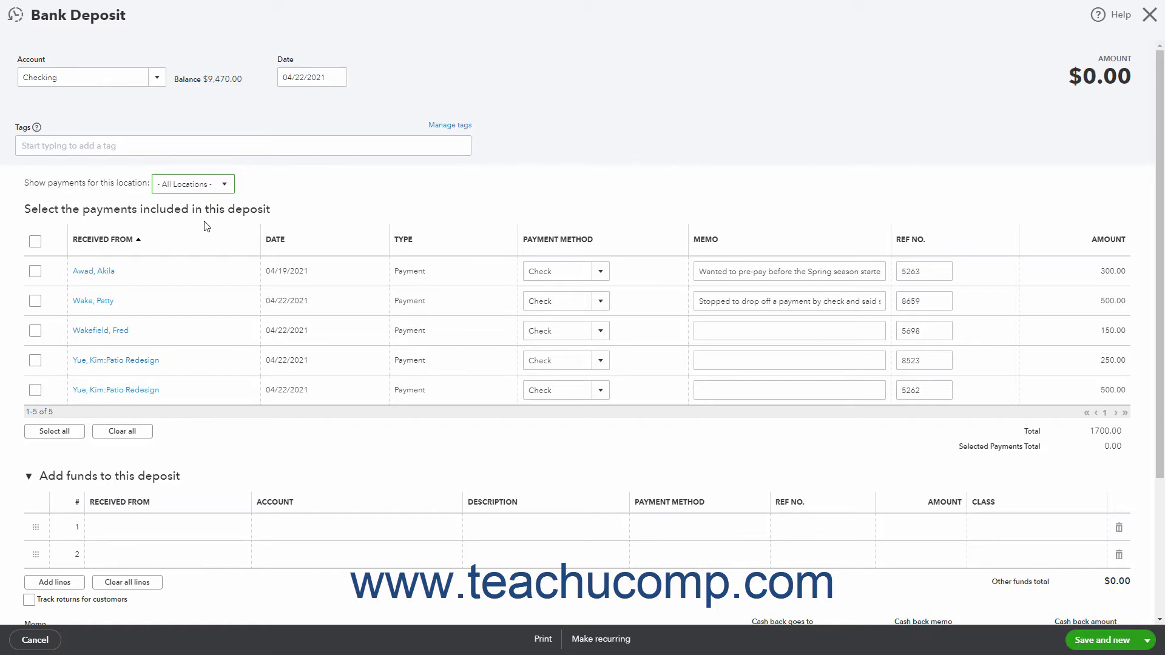
pyautogui.moveTo(272, 243)
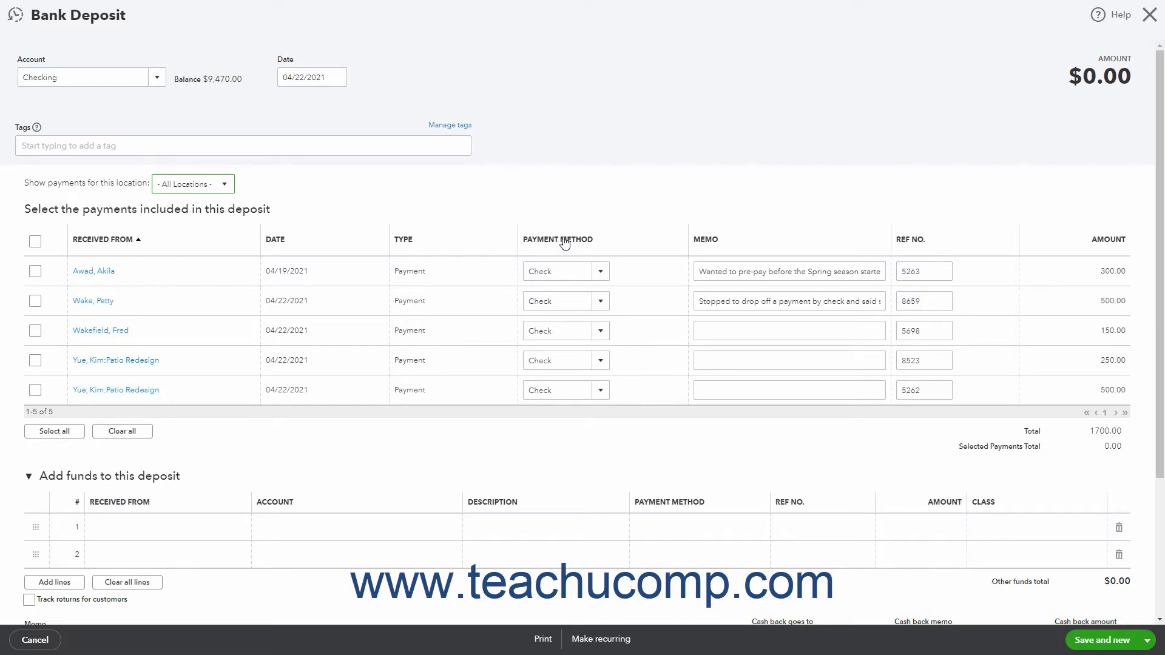
pyautogui.moveTo(976, 238)
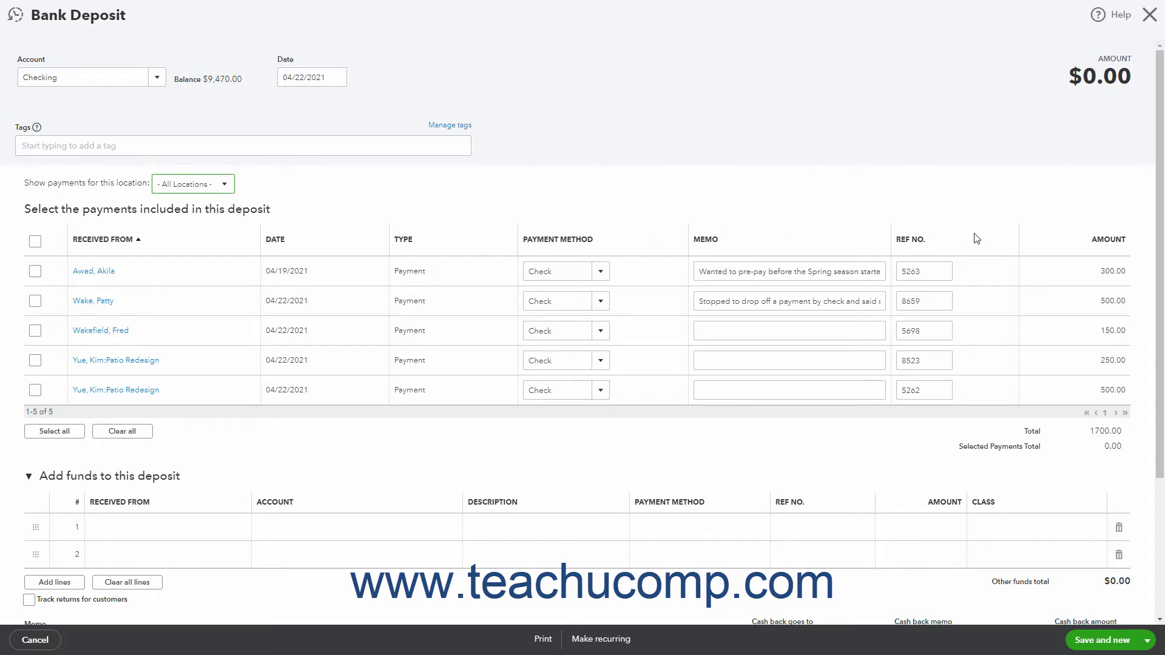
pyautogui.moveTo(1083, 244)
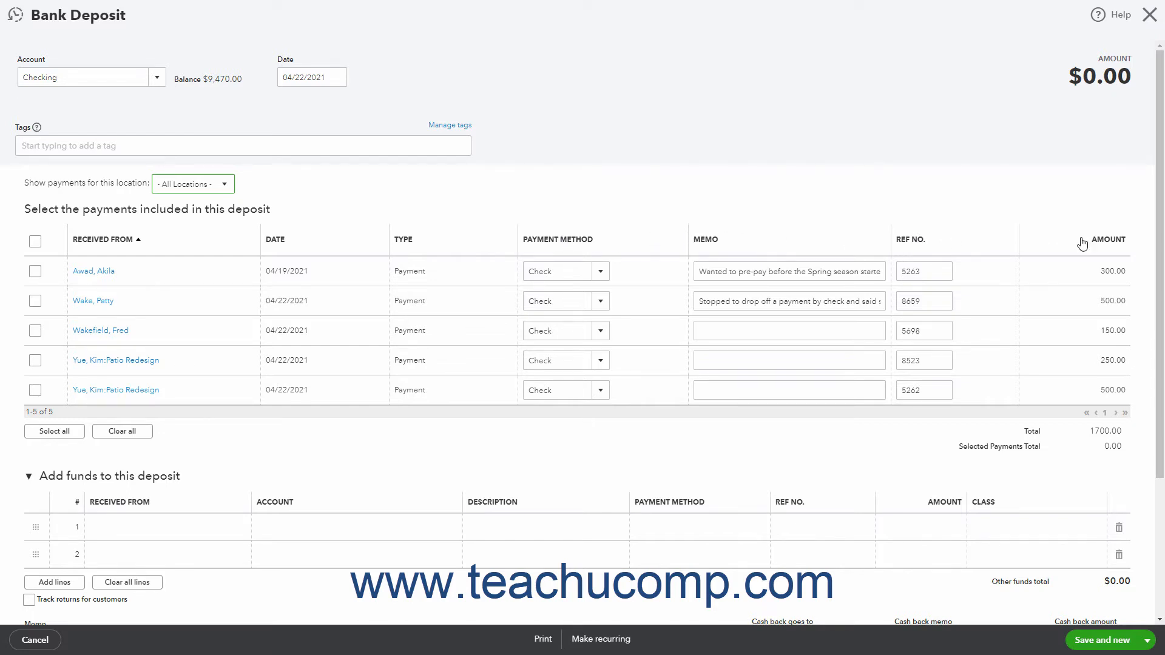
pyautogui.moveTo(187, 254)
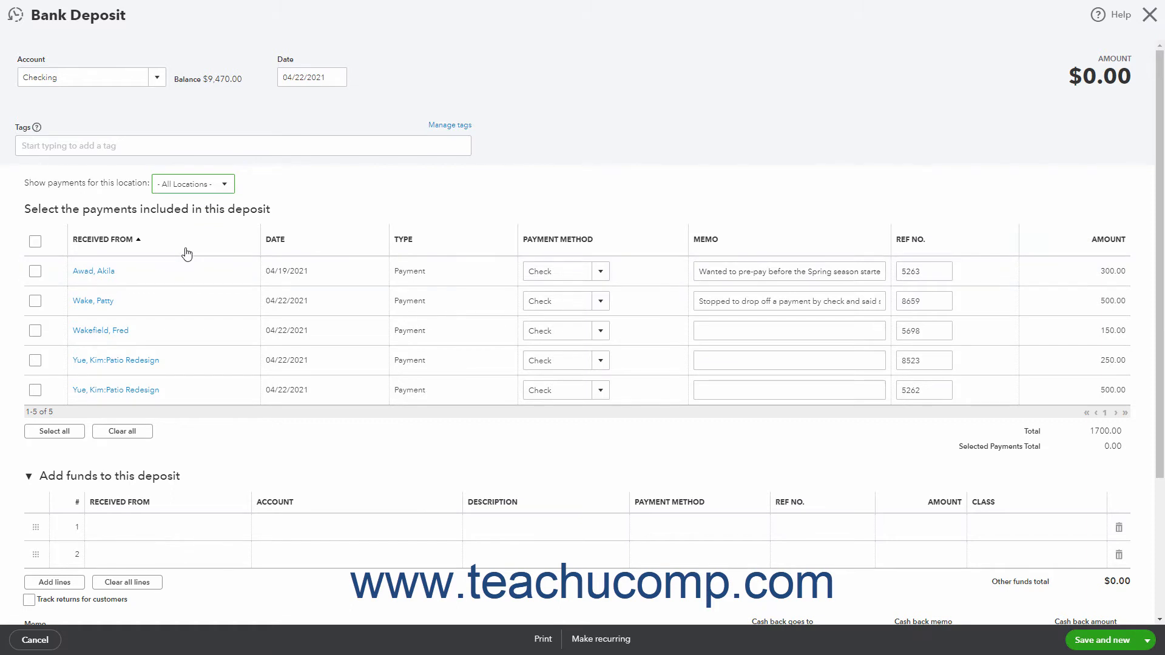
pyautogui.moveTo(323, 248)
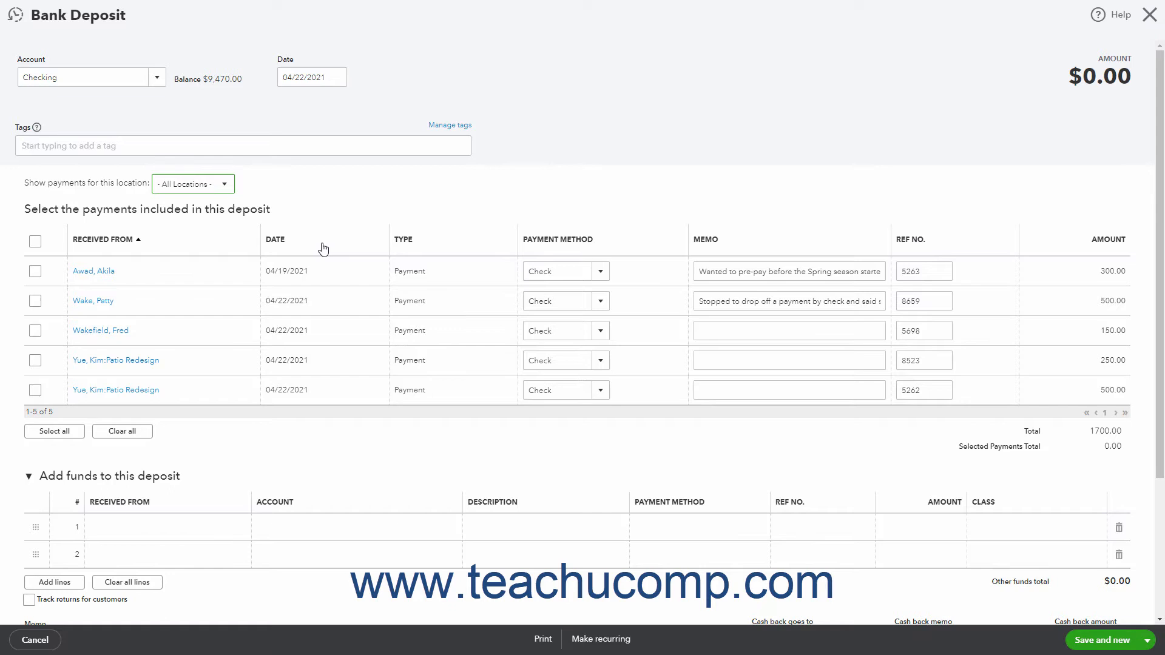
pyautogui.moveTo(420, 249)
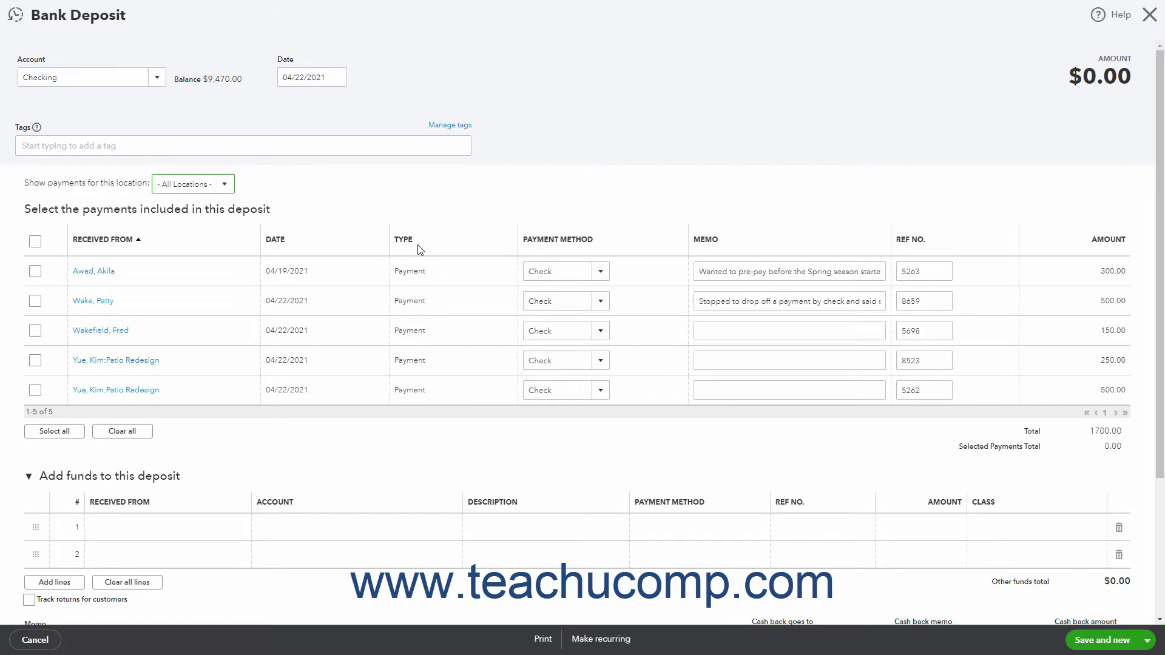
pyautogui.moveTo(547, 253)
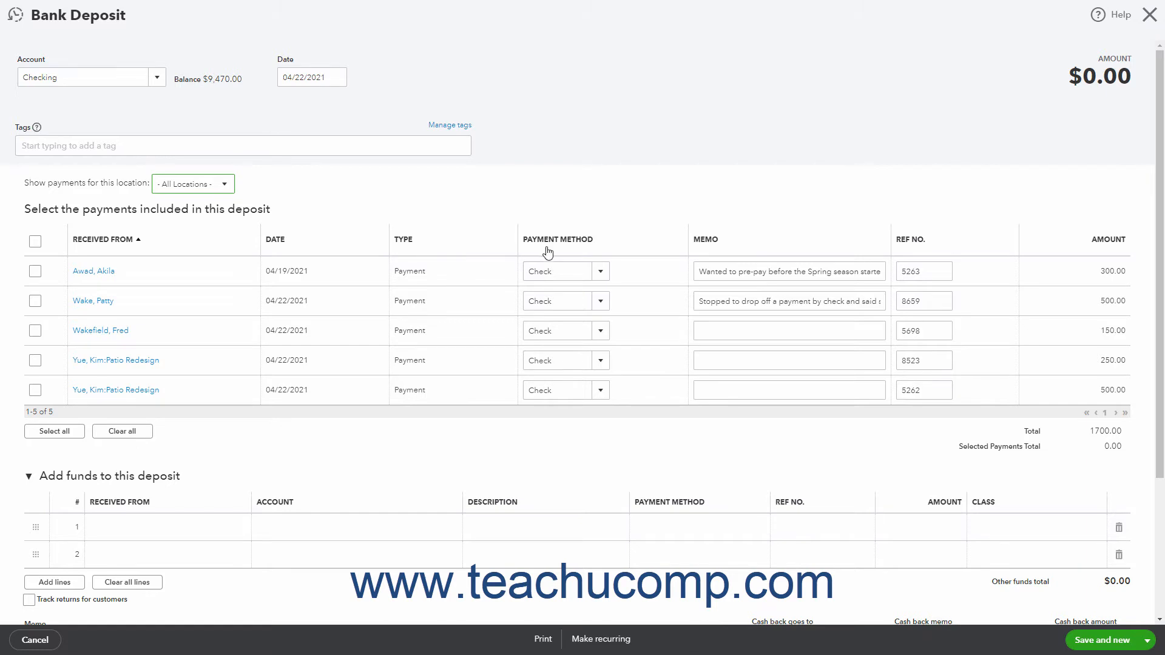
pyautogui.moveTo(718, 241)
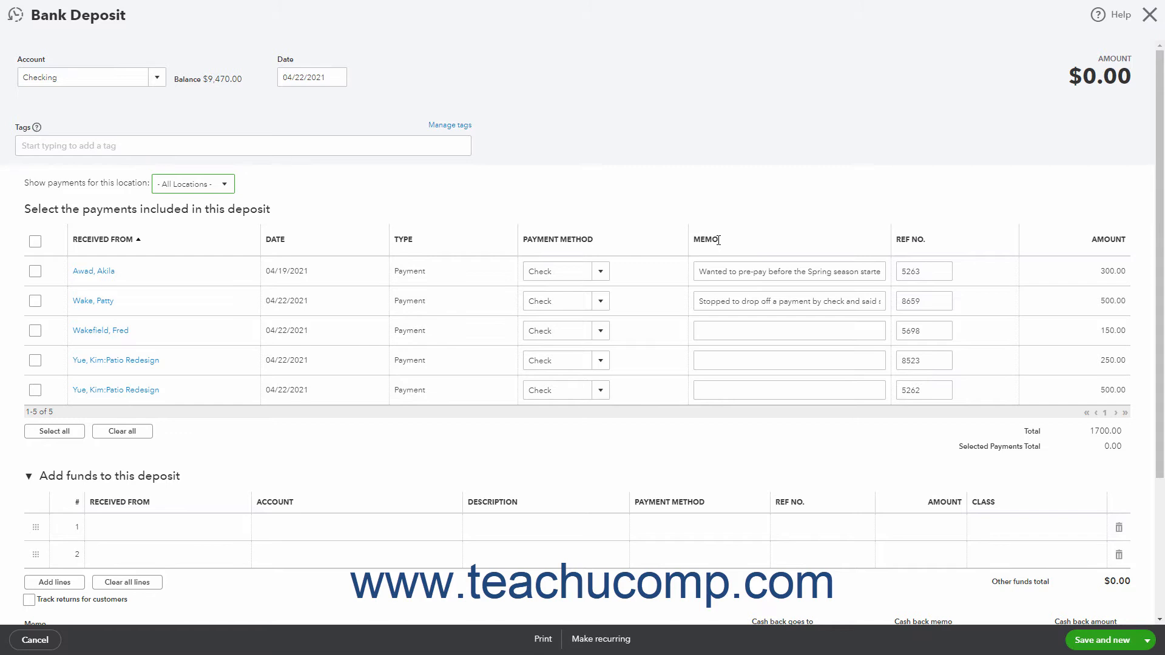
pyautogui.moveTo(890, 241)
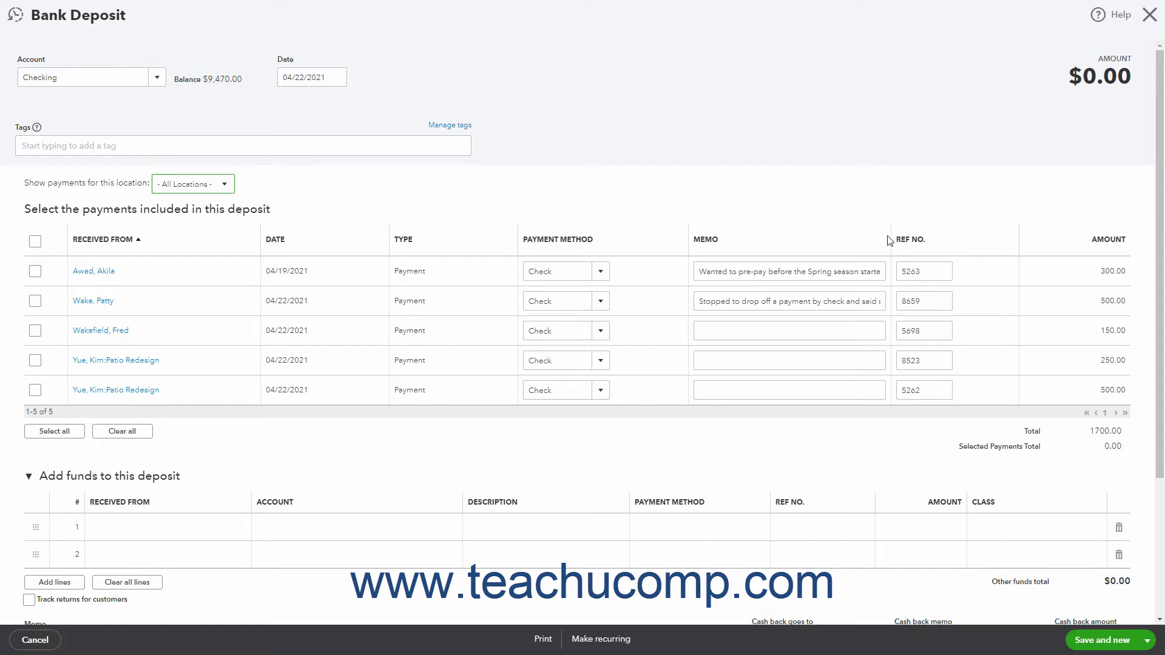
pyautogui.moveTo(912, 240)
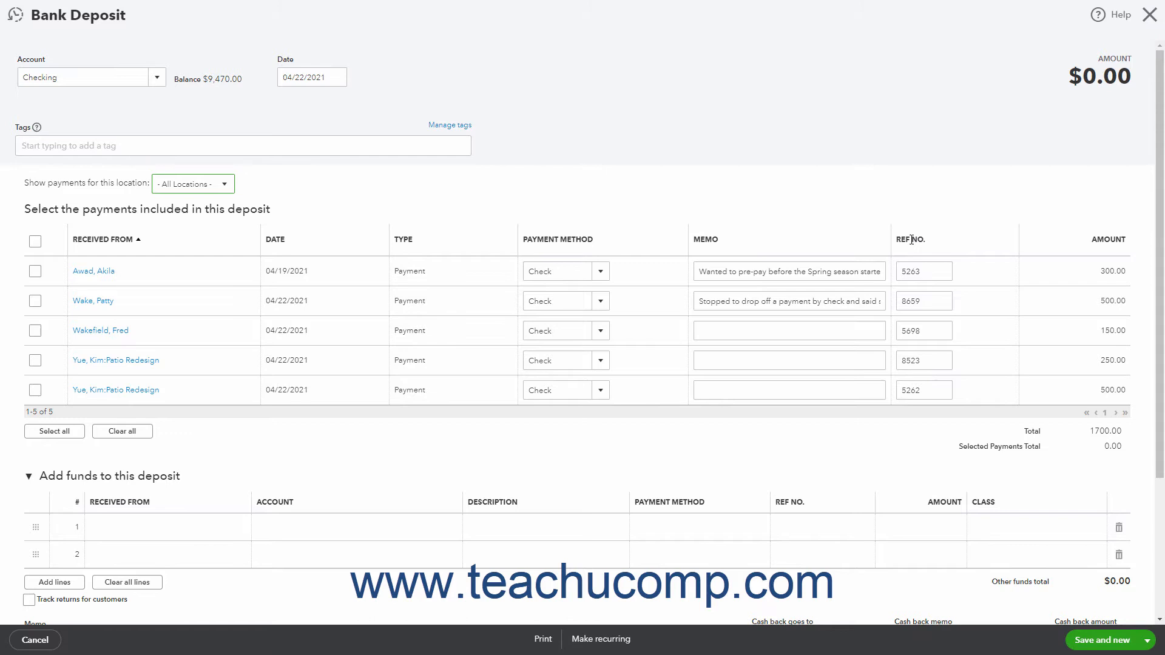
pyautogui.moveTo(1021, 232)
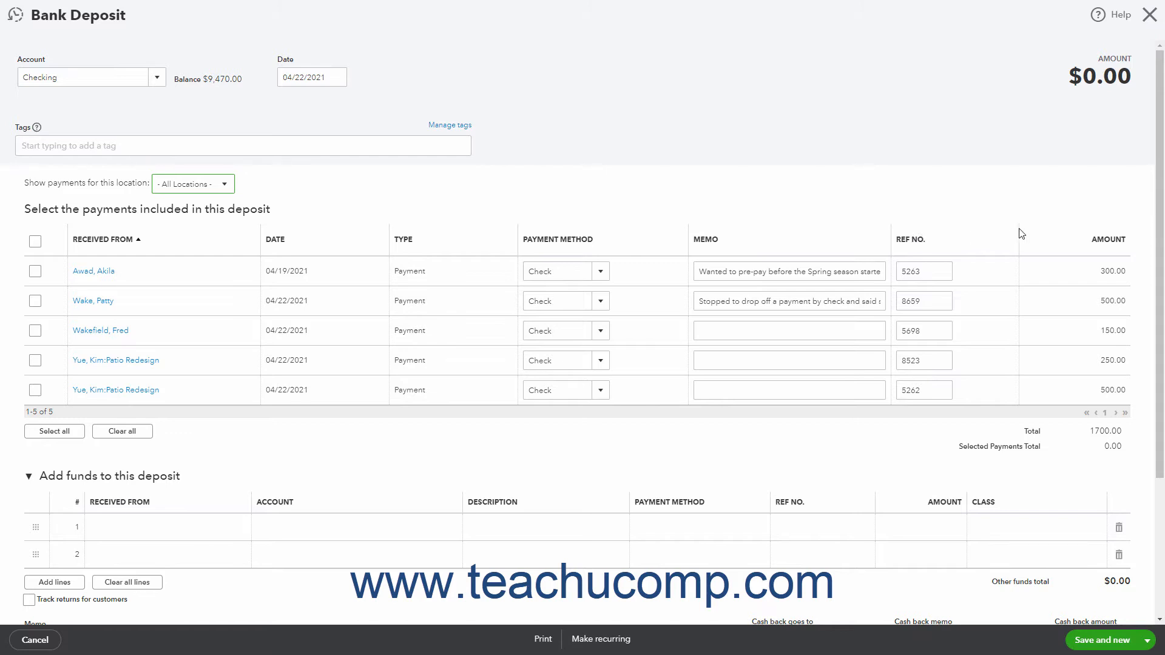
pyautogui.moveTo(1044, 236)
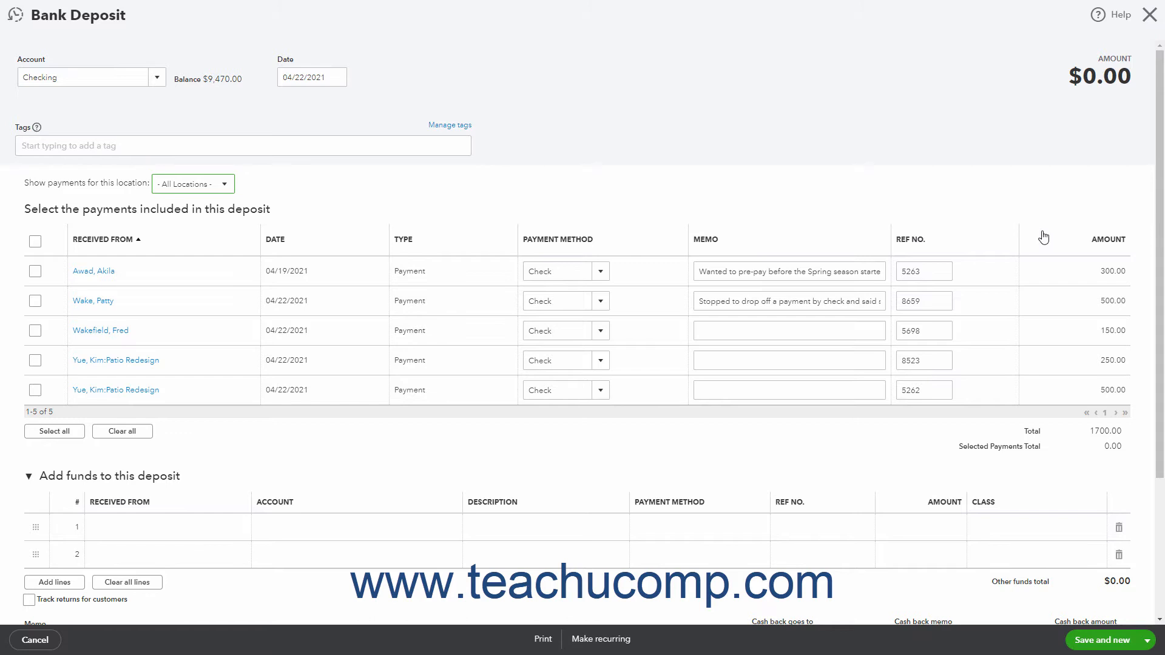
pyautogui.moveTo(193, 284)
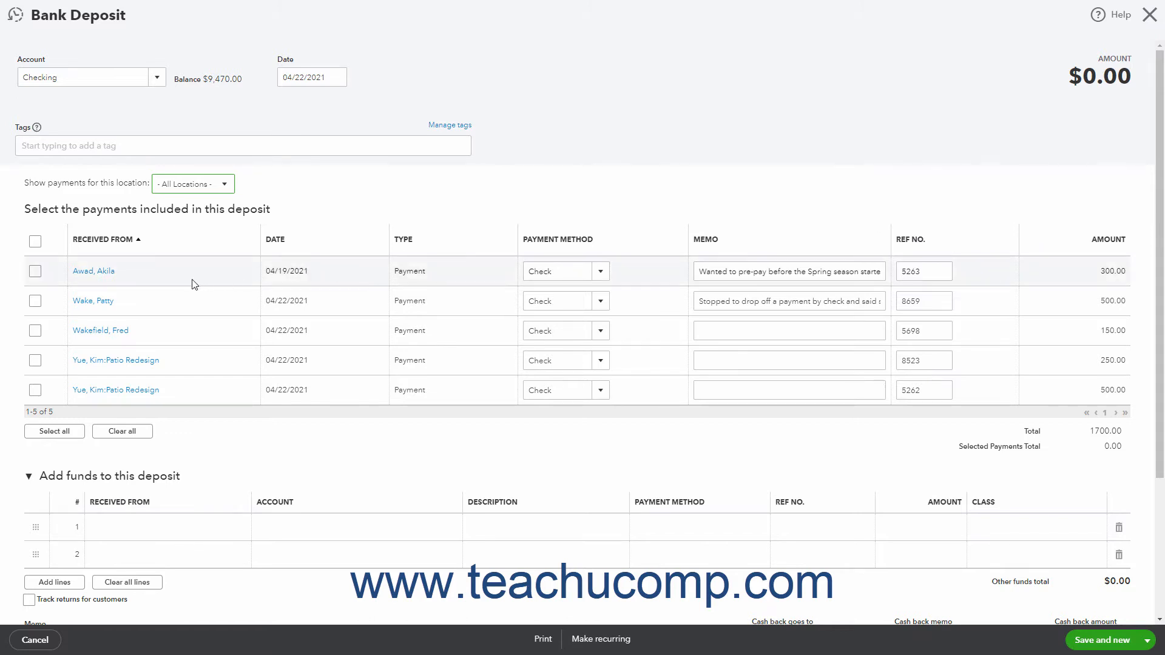
pyautogui.moveTo(94, 271)
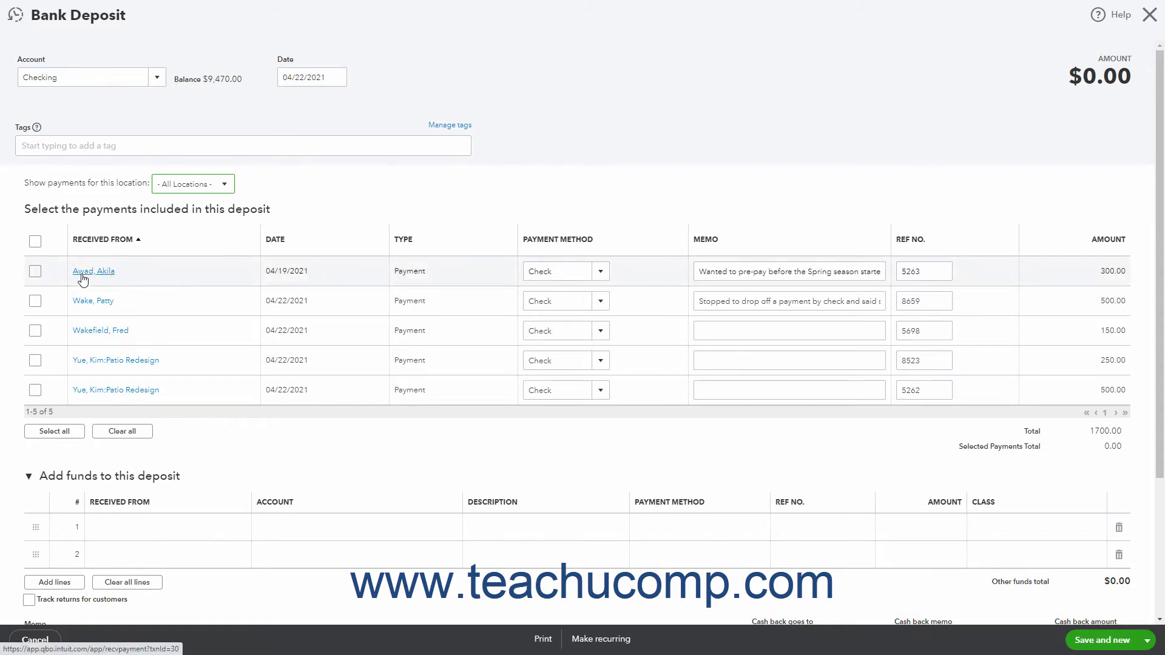
pyautogui.moveTo(58, 284)
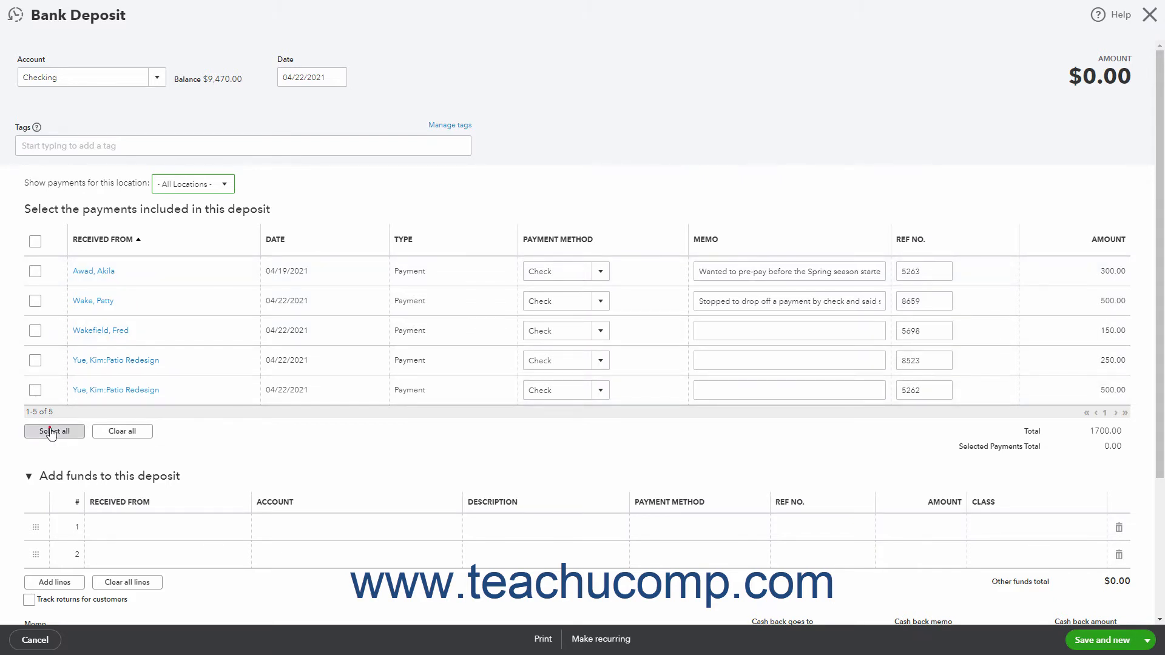
# Step: Select all five payments for the deposit, totalling $1,700.00, and review Add funds below
pyautogui.click(53, 431)
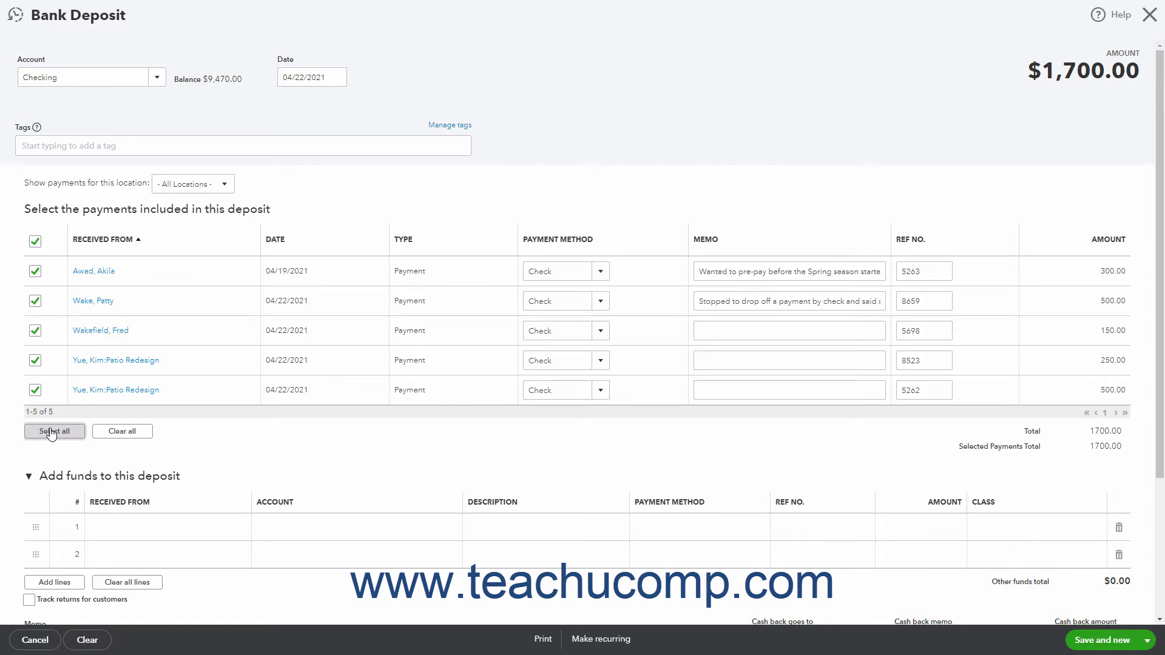
pyautogui.moveTo(122, 431)
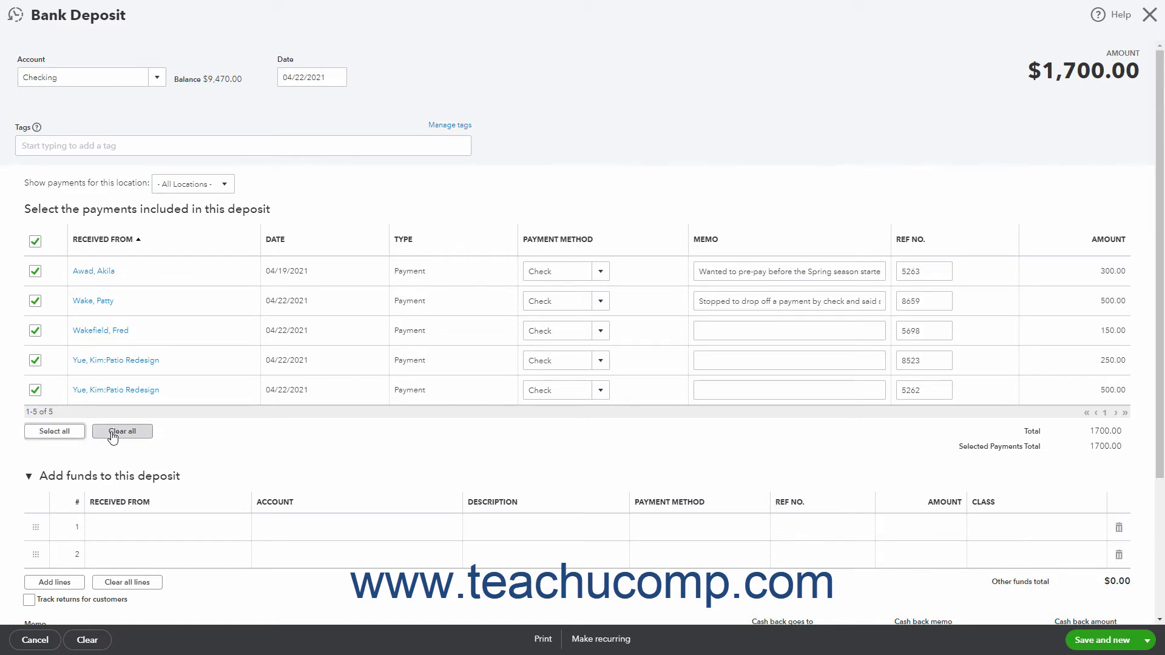
pyautogui.click(122, 431)
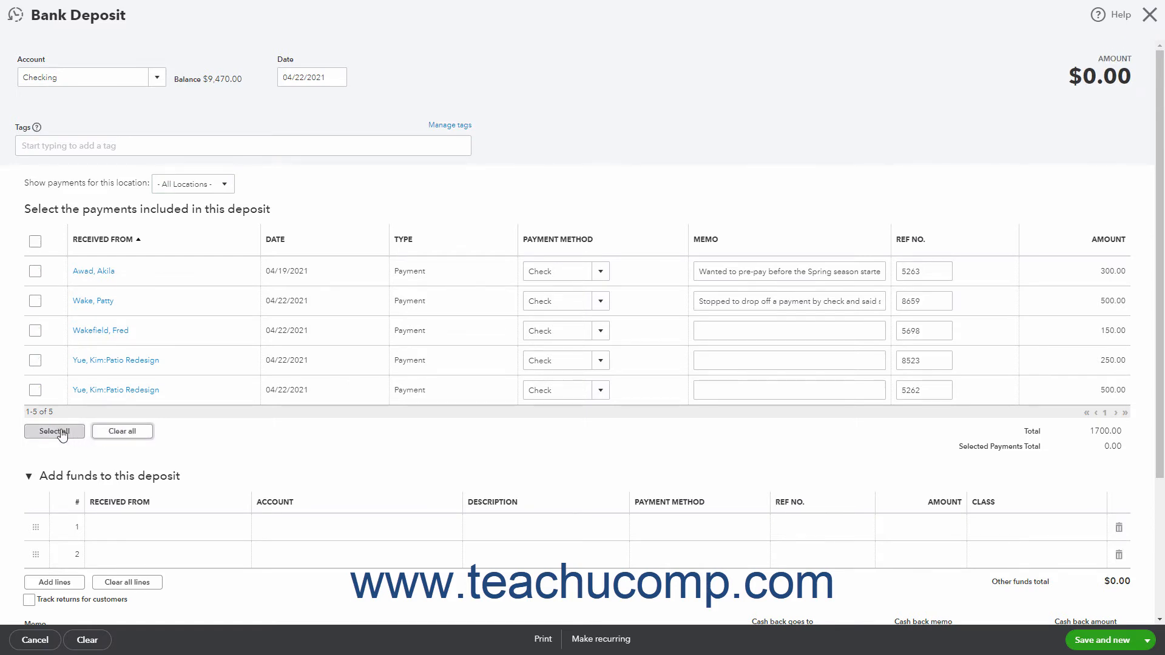
pyautogui.click(53, 431)
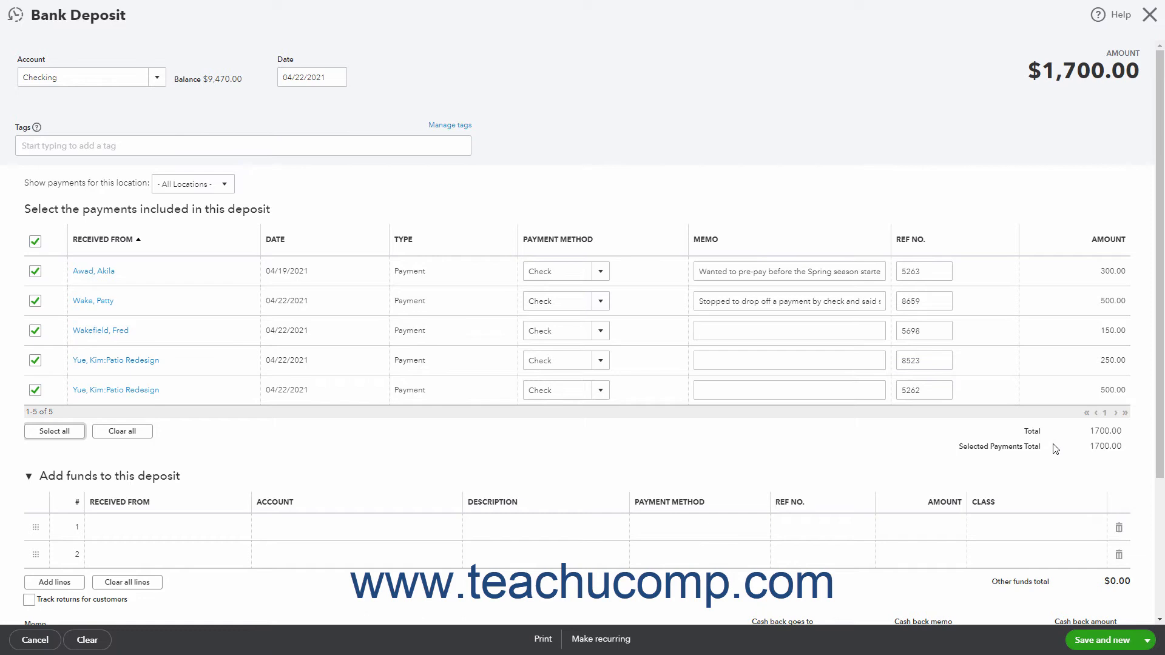
pyautogui.moveTo(235, 481)
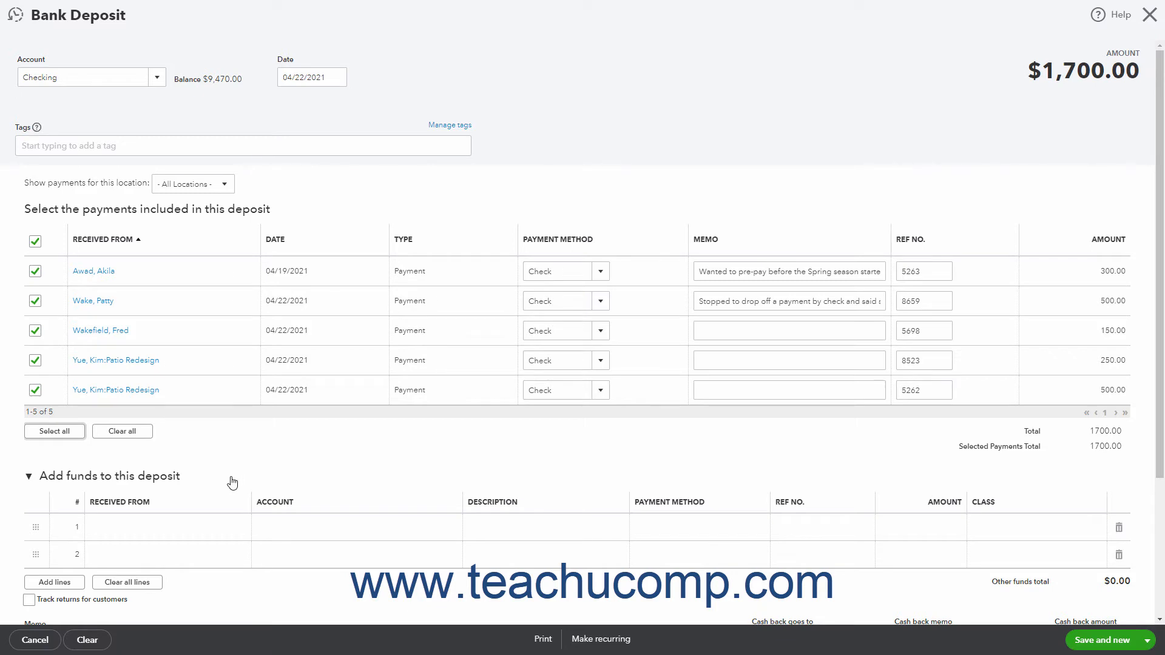
pyautogui.scroll(-3)
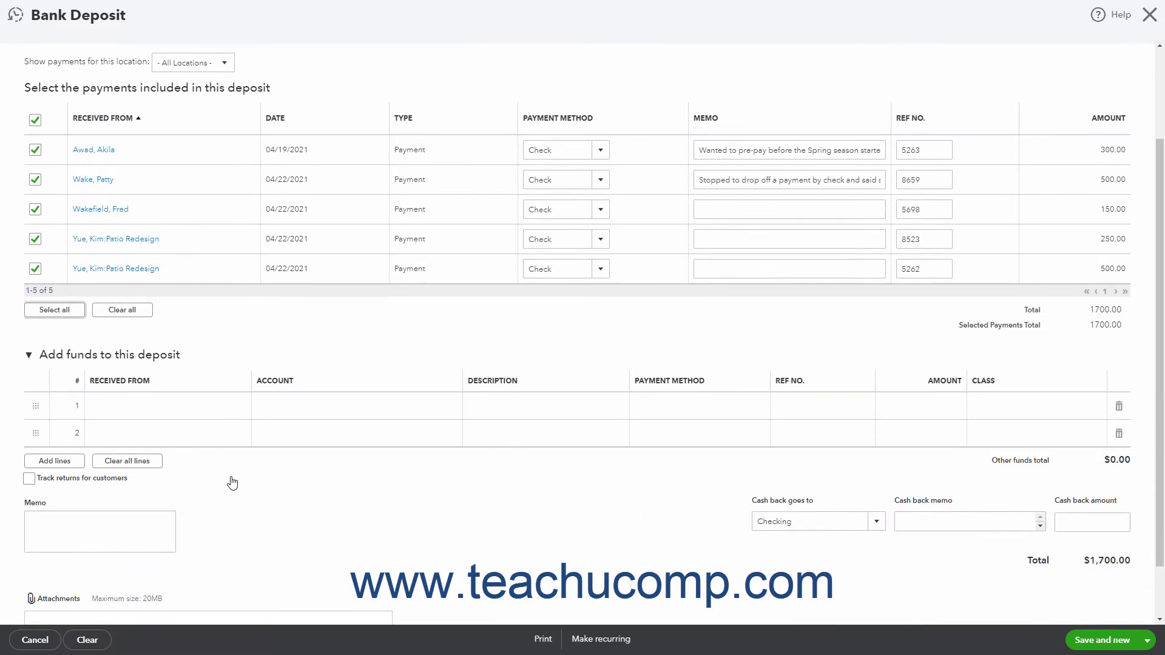
pyautogui.moveTo(236, 459)
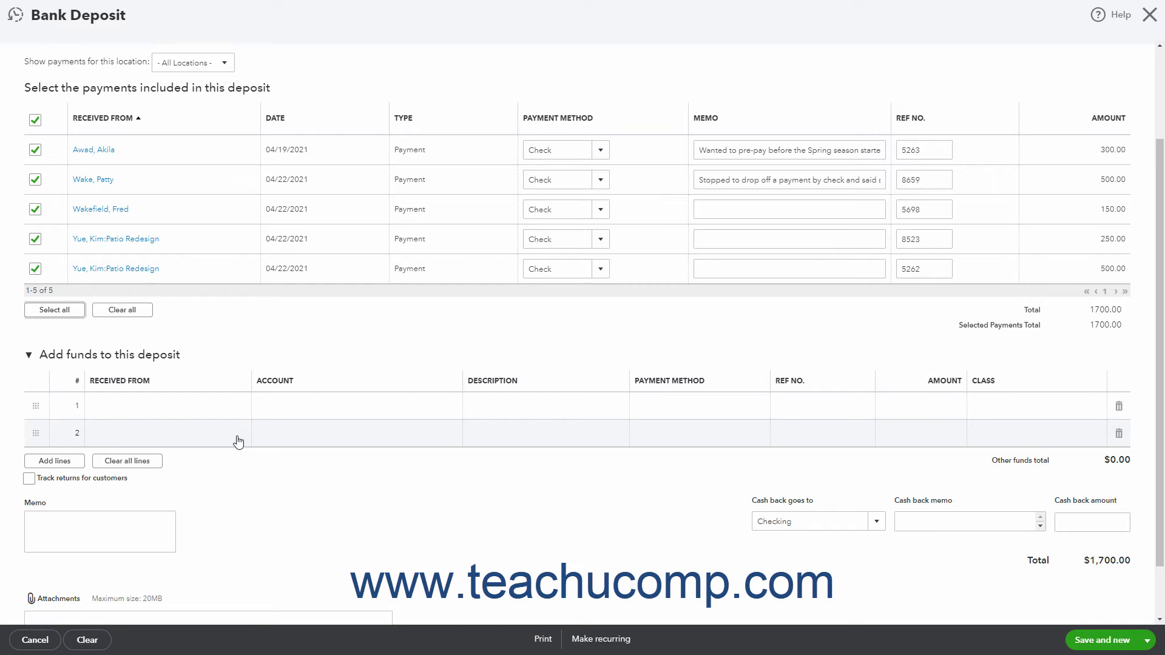
pyautogui.moveTo(225, 431)
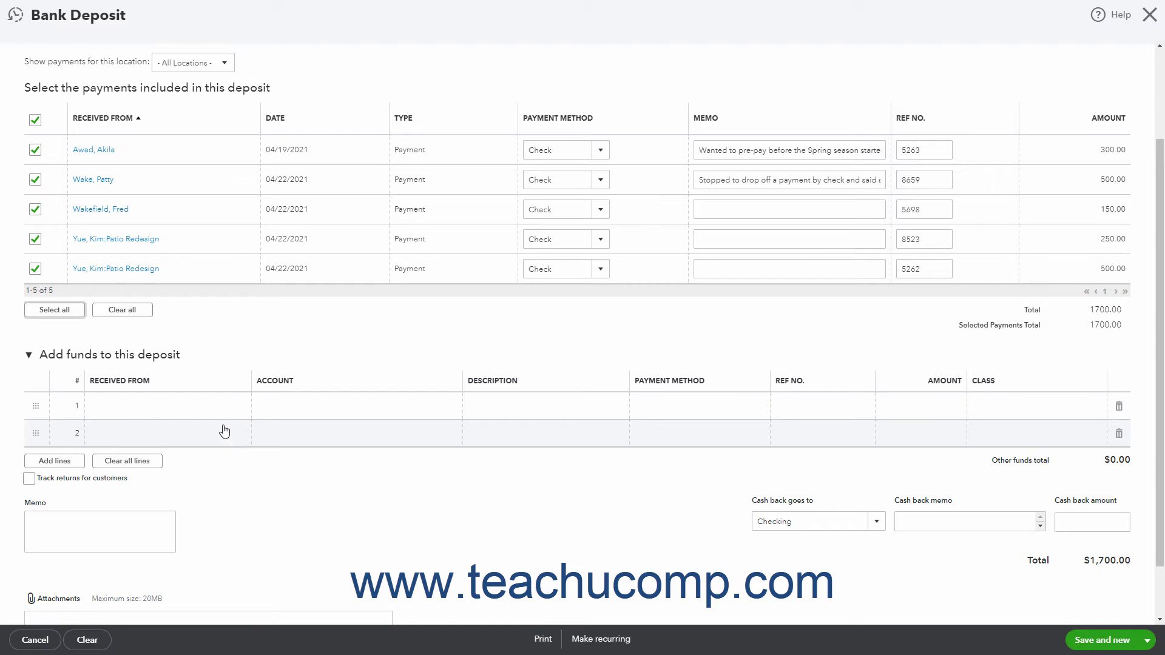
pyautogui.moveTo(527, 426)
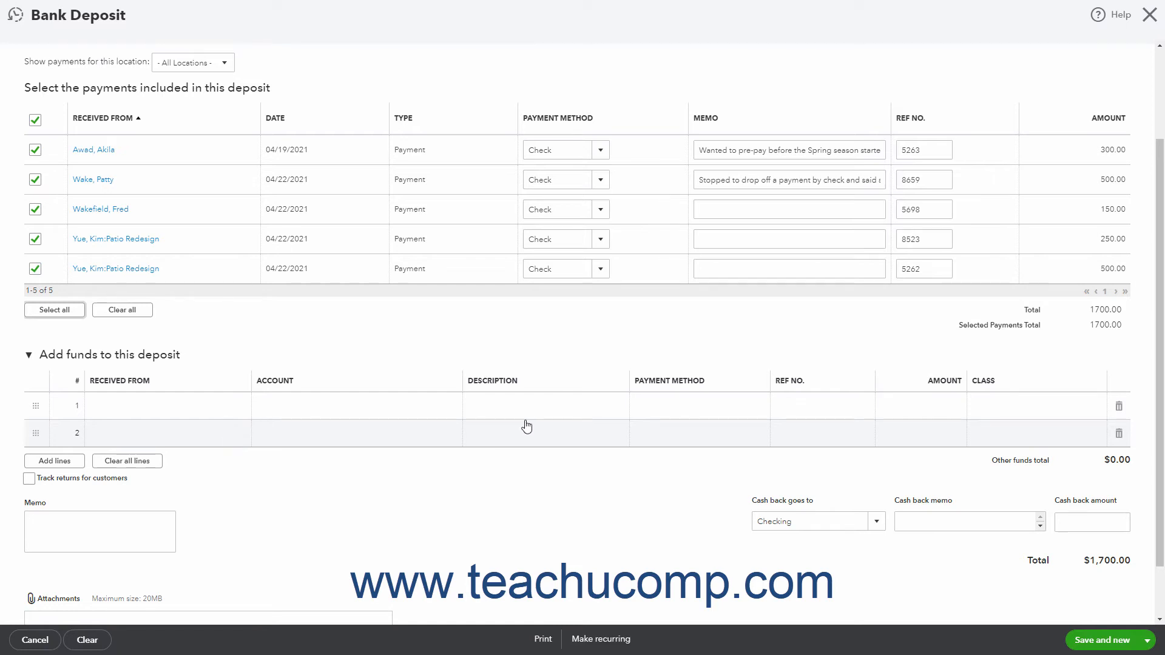
pyautogui.moveTo(778, 423)
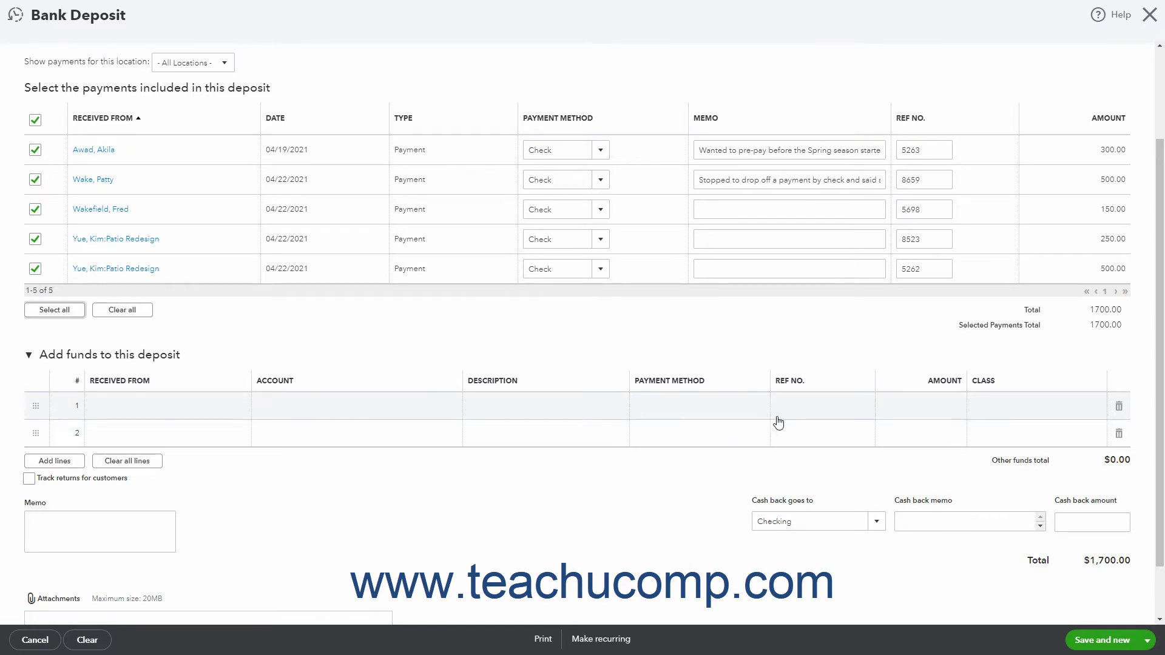
pyautogui.moveTo(861, 421)
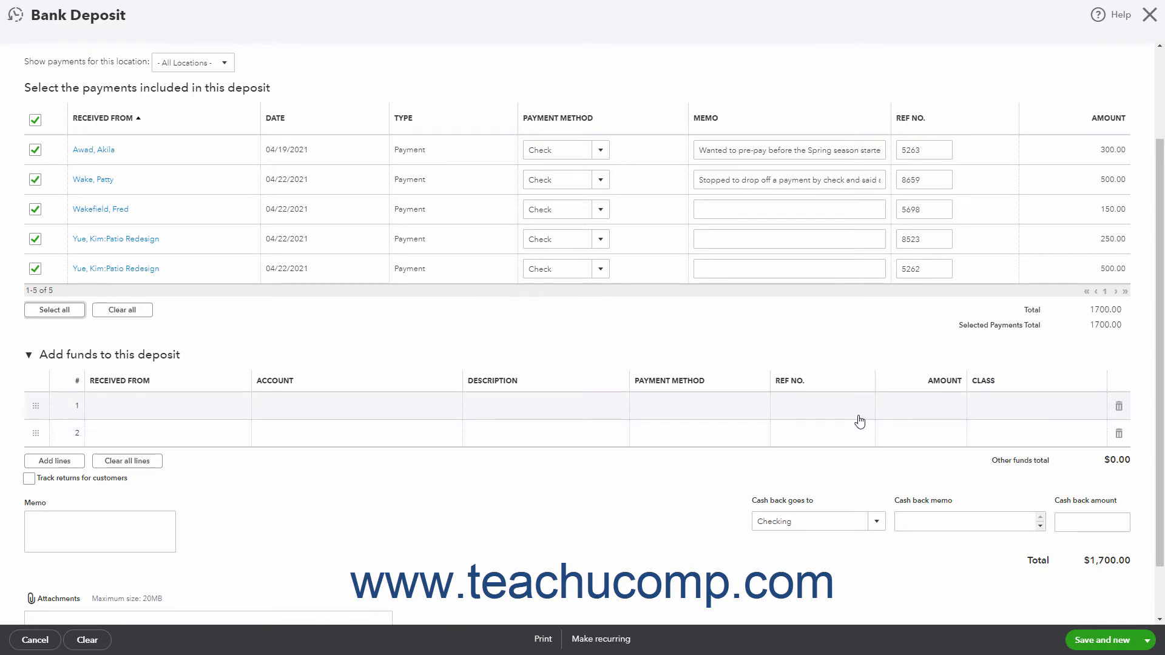
pyautogui.moveTo(999, 401)
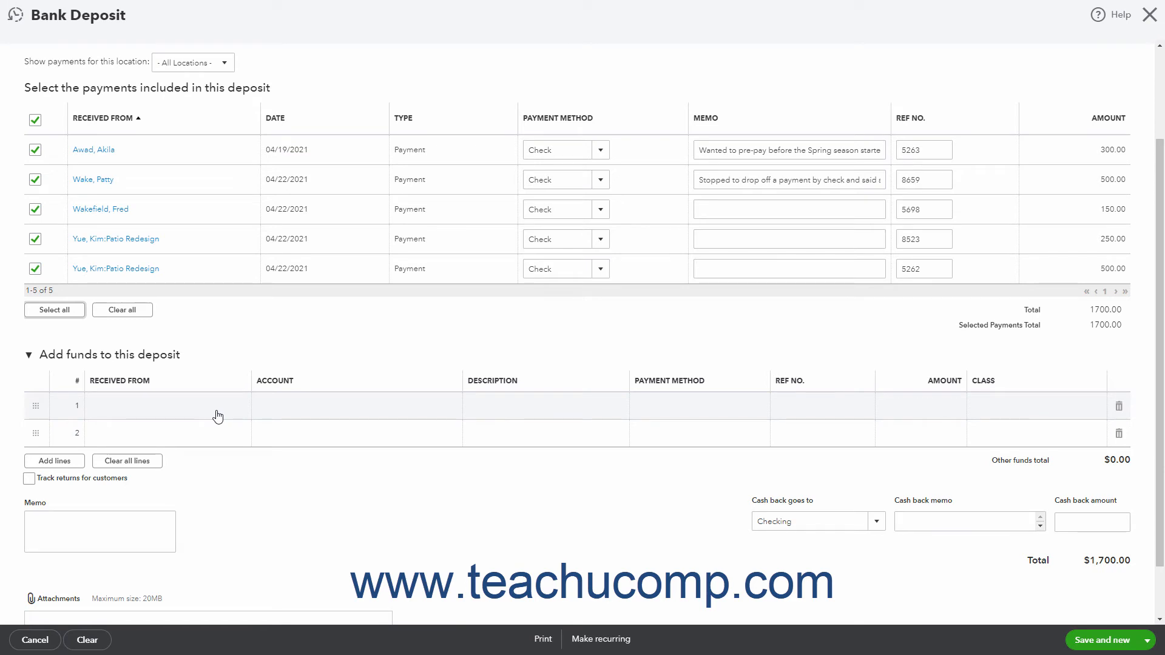
pyautogui.moveTo(352, 417)
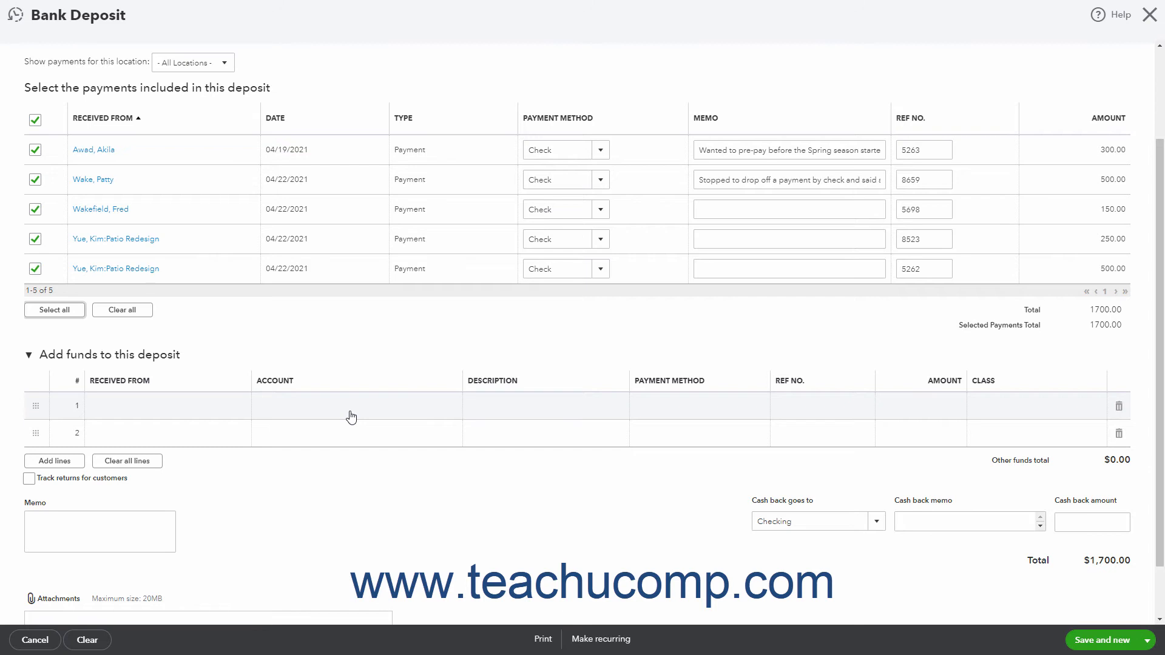
pyautogui.moveTo(526, 413)
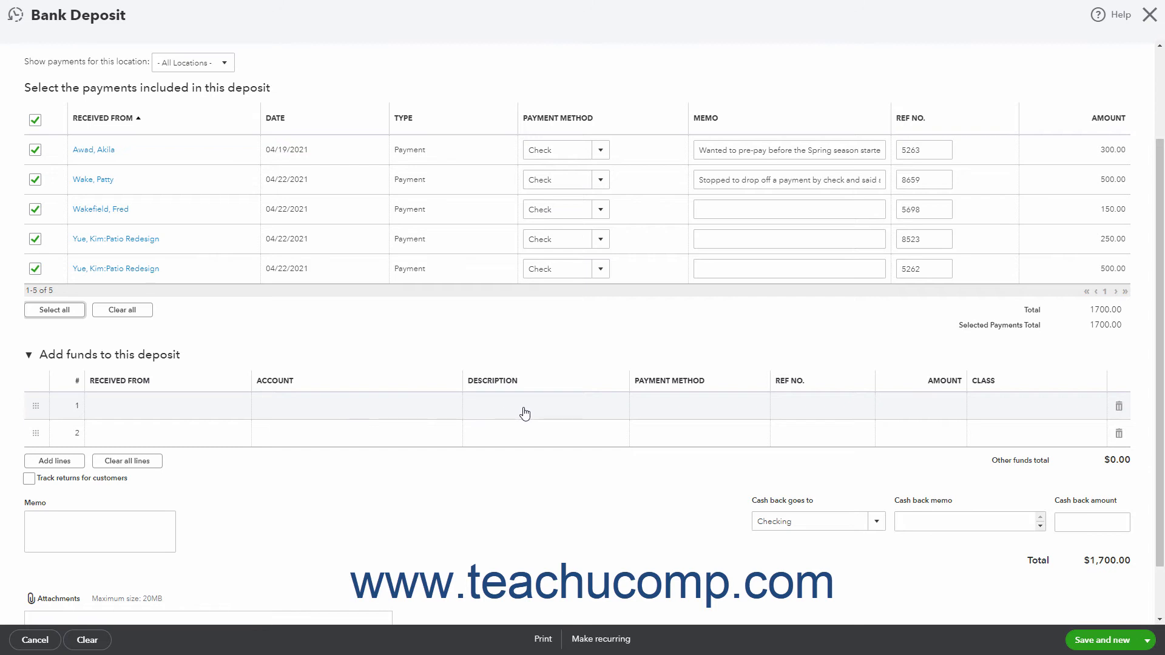
pyautogui.moveTo(667, 404)
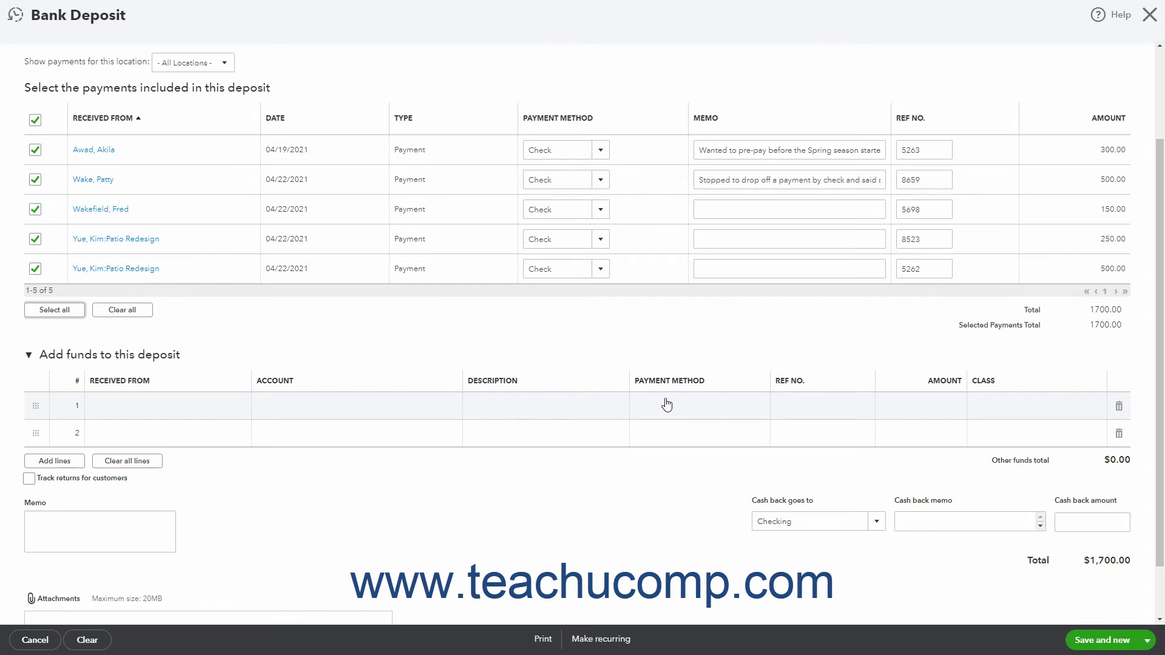
pyautogui.moveTo(818, 410)
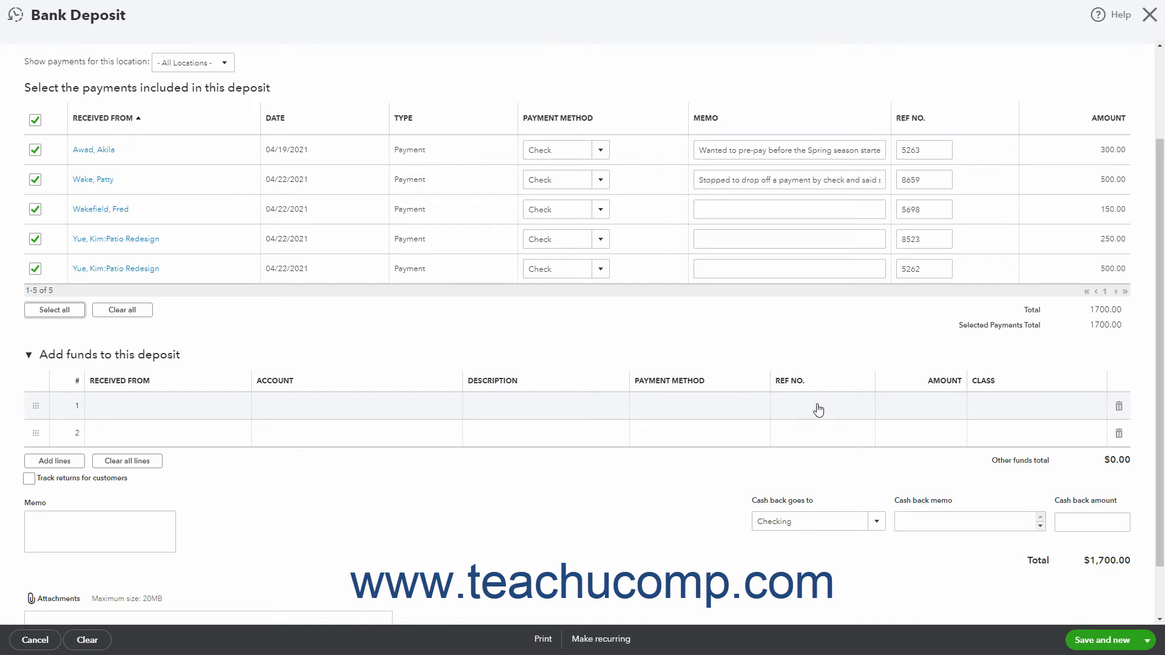
pyautogui.moveTo(954, 408)
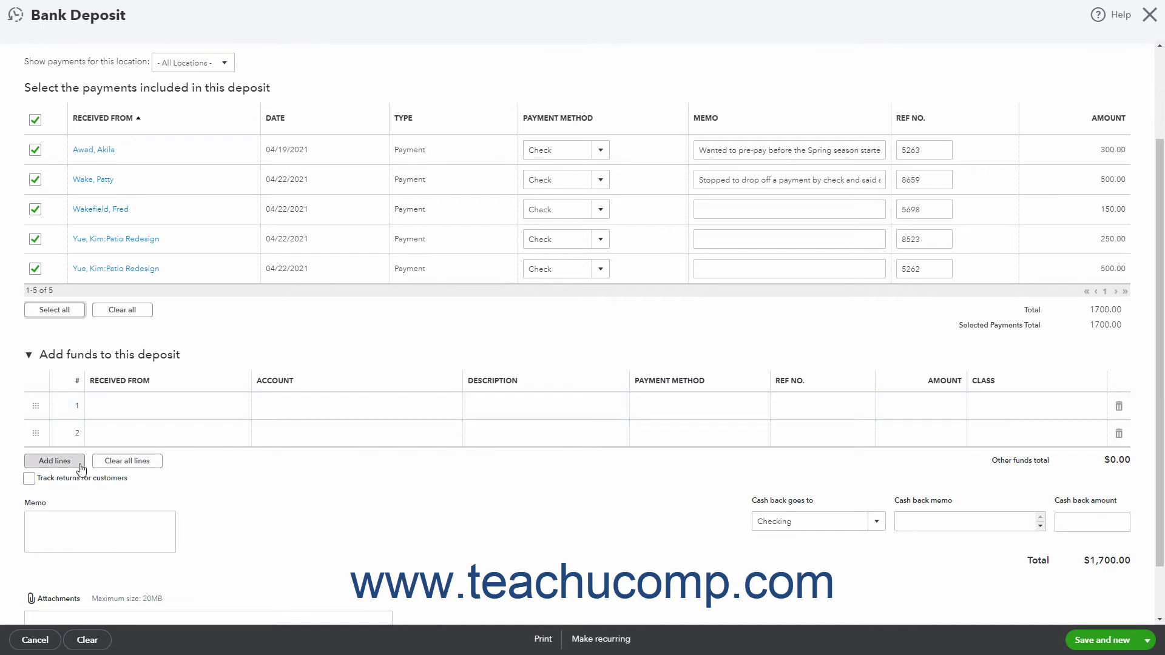
pyautogui.moveTo(146, 476)
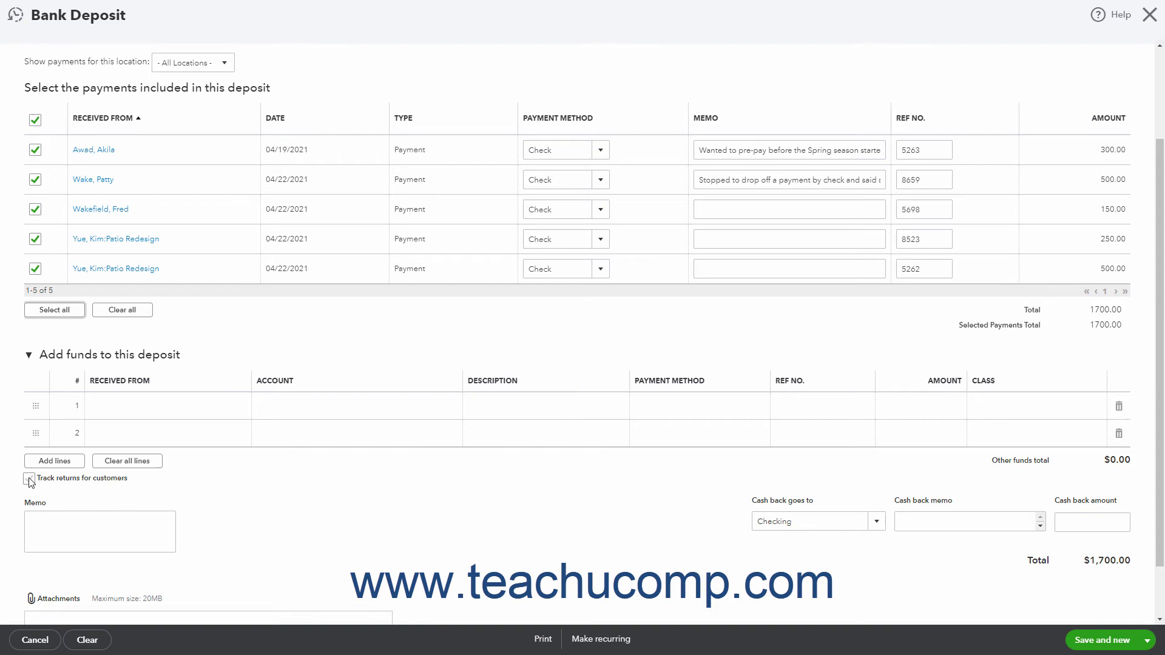
pyautogui.click(29, 479)
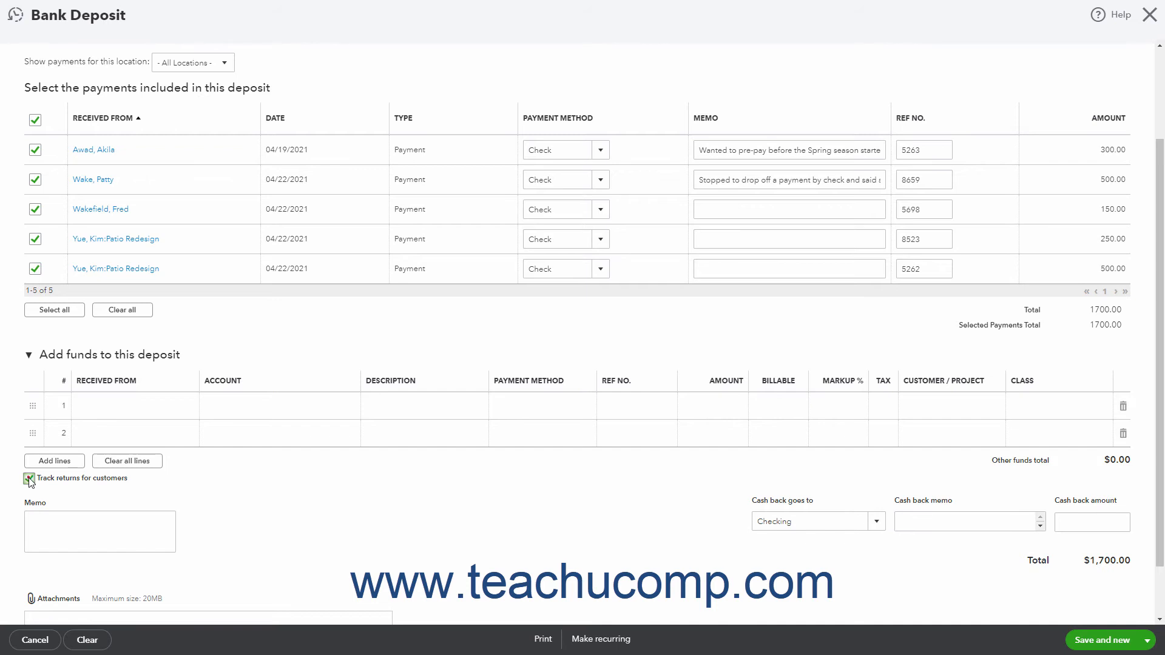
pyautogui.click(30, 477)
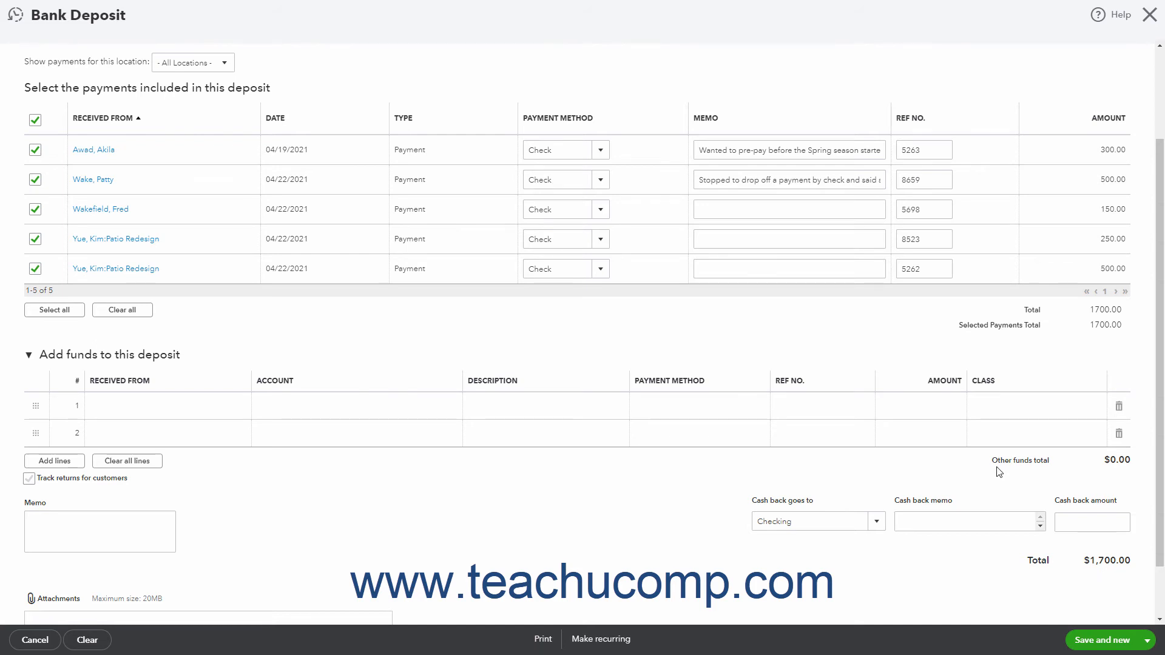
pyautogui.moveTo(610, 503)
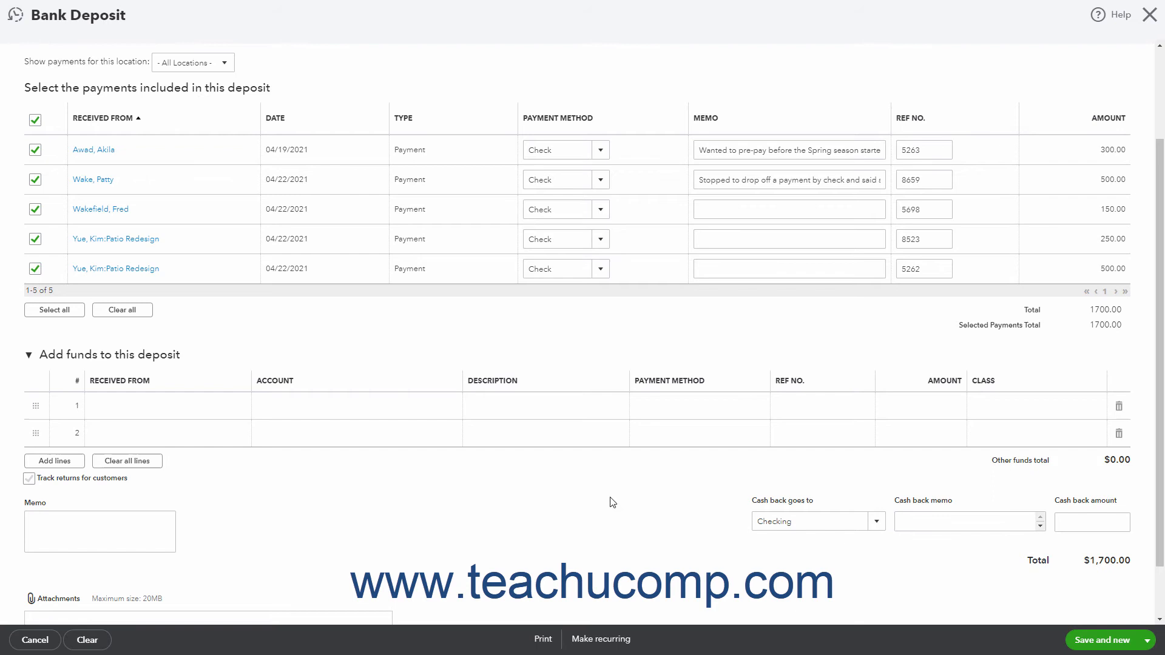
pyautogui.click(99, 531)
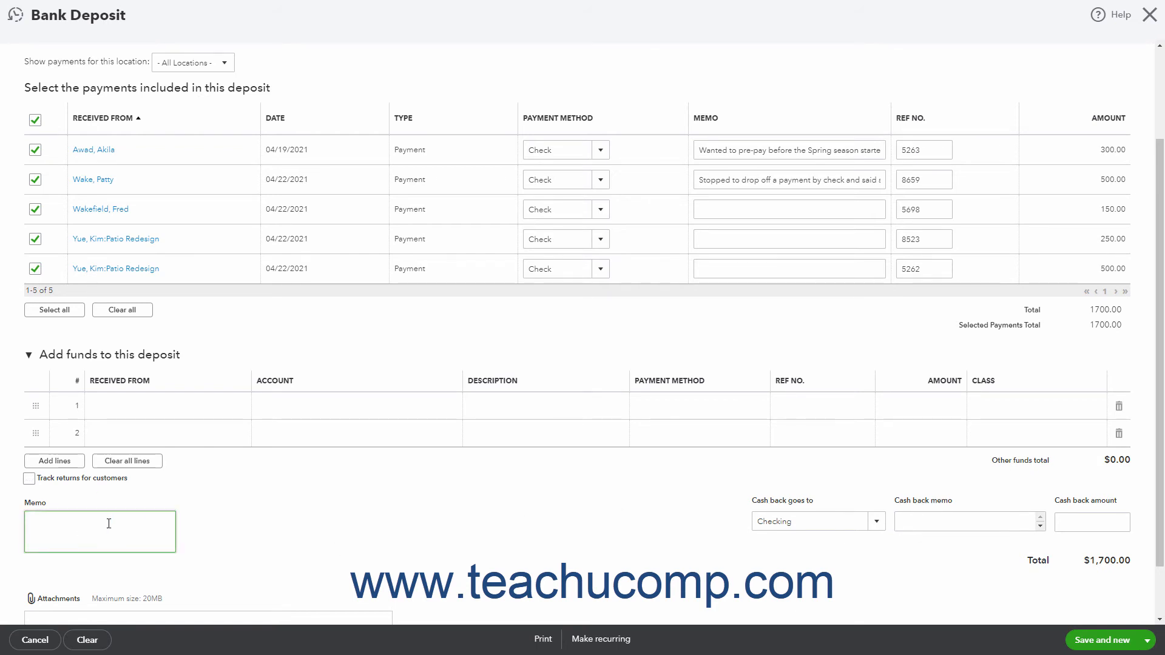
pyautogui.scroll(-3)
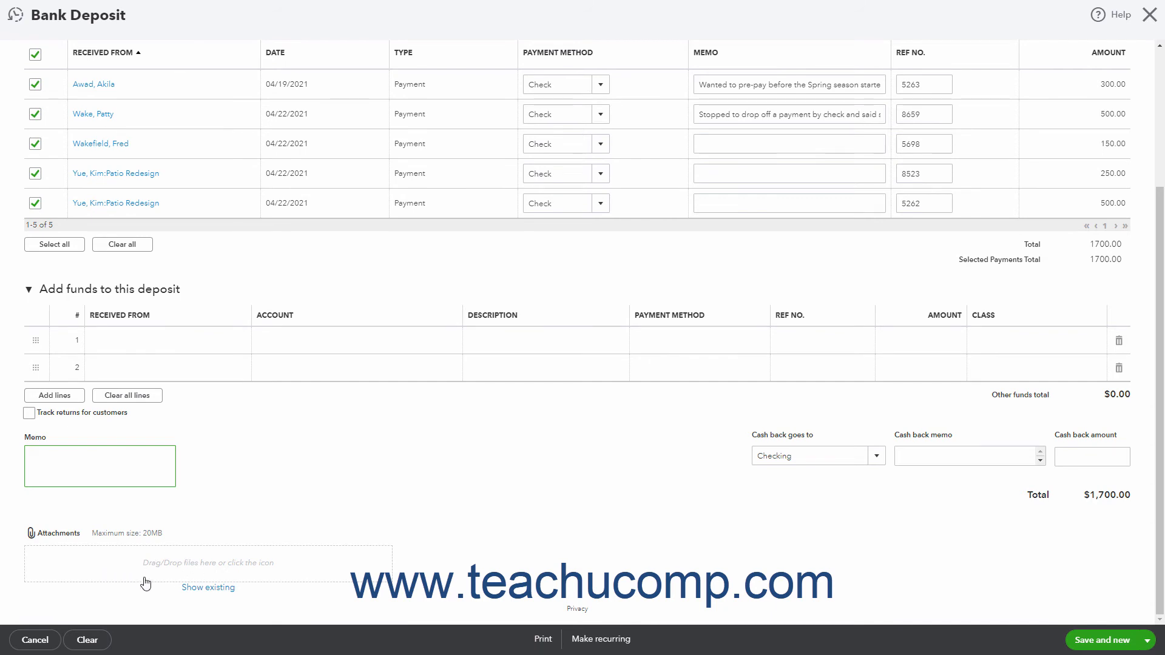
pyautogui.moveTo(199, 573)
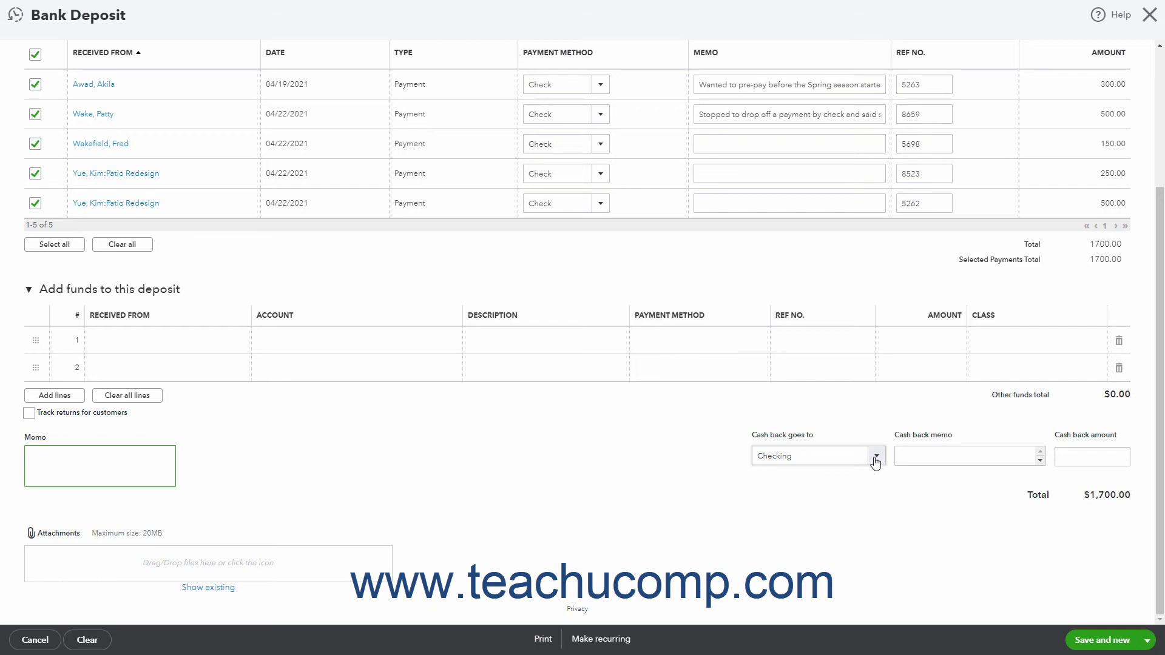
pyautogui.click(875, 457)
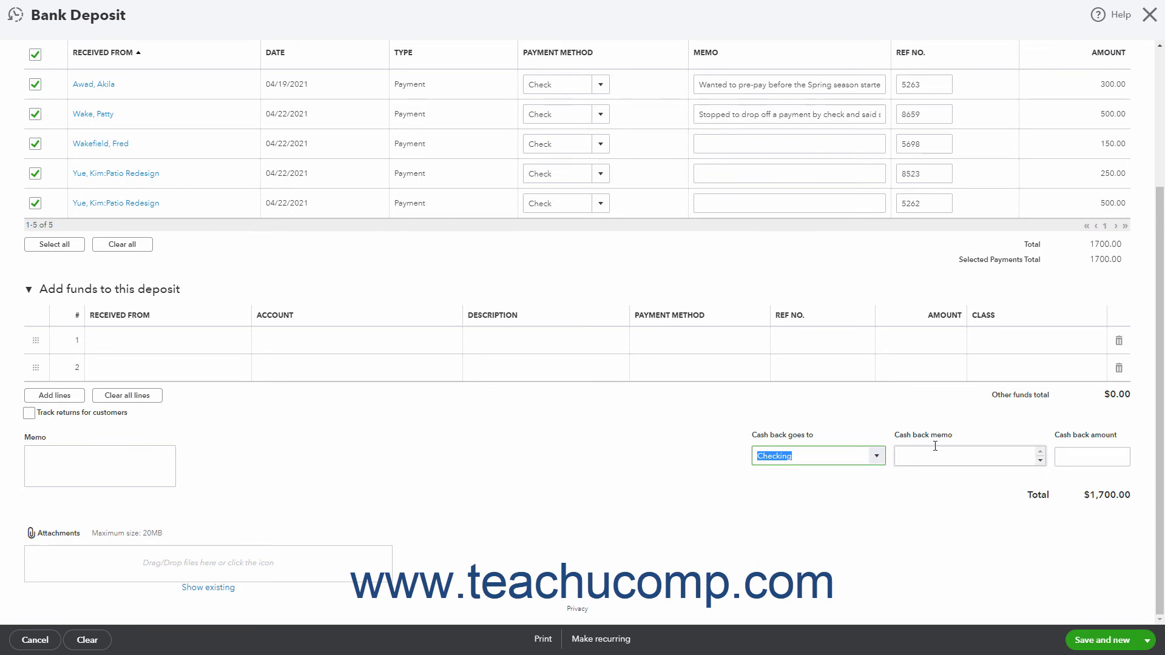
pyautogui.click(966, 456)
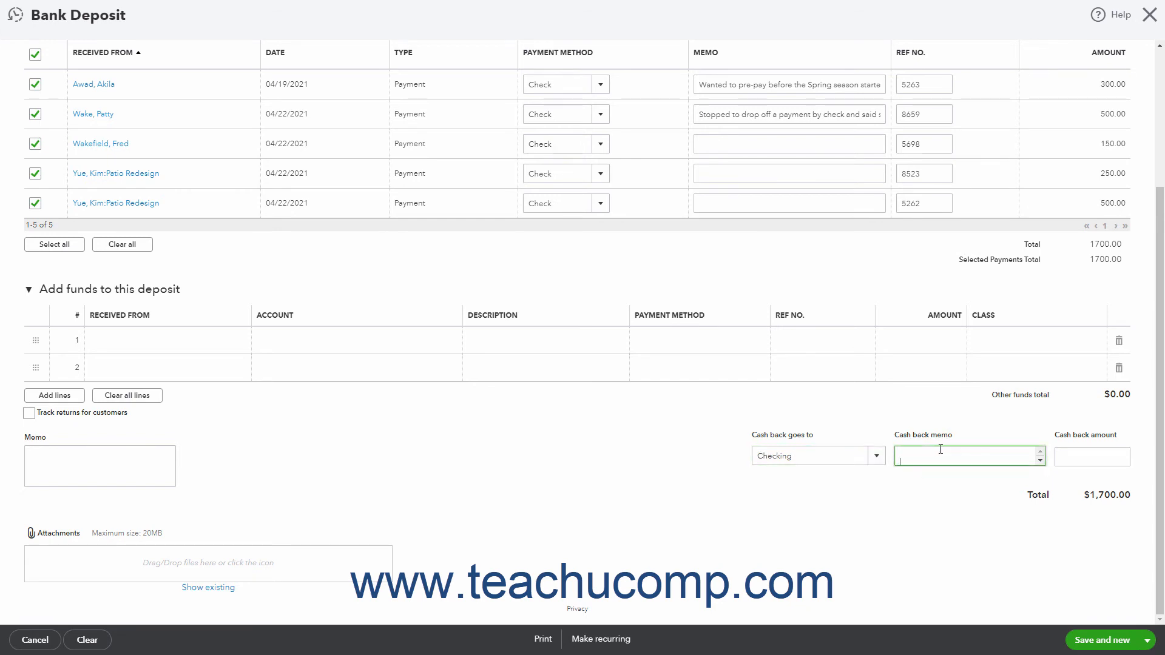
pyautogui.moveTo(1091, 448)
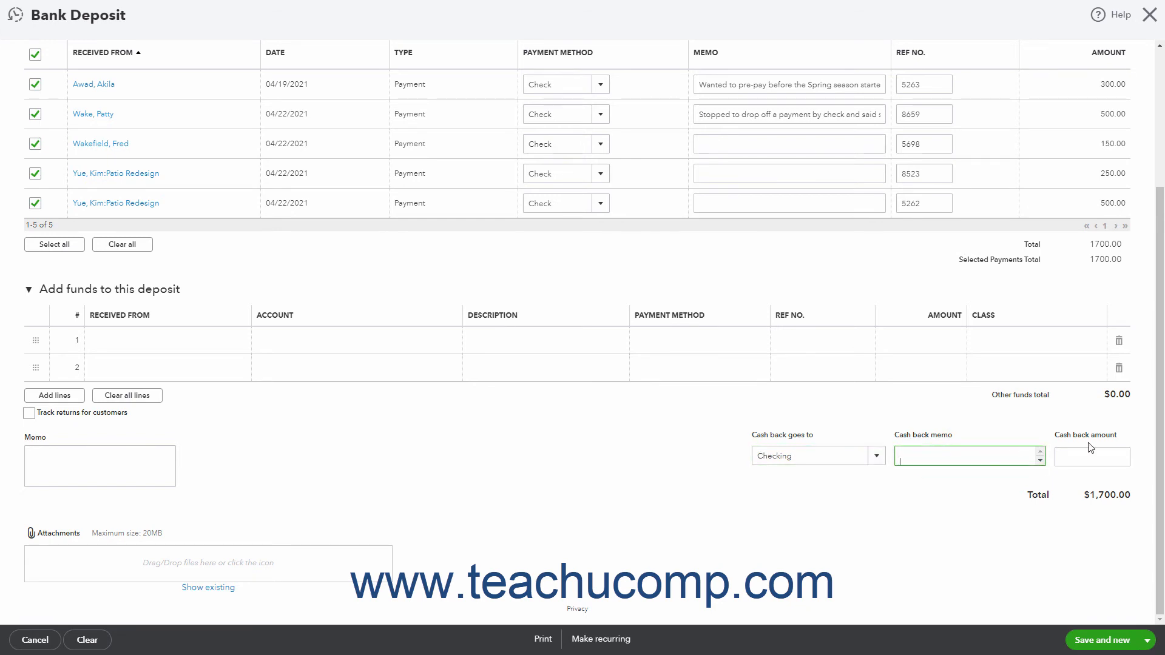
pyautogui.click(1093, 455)
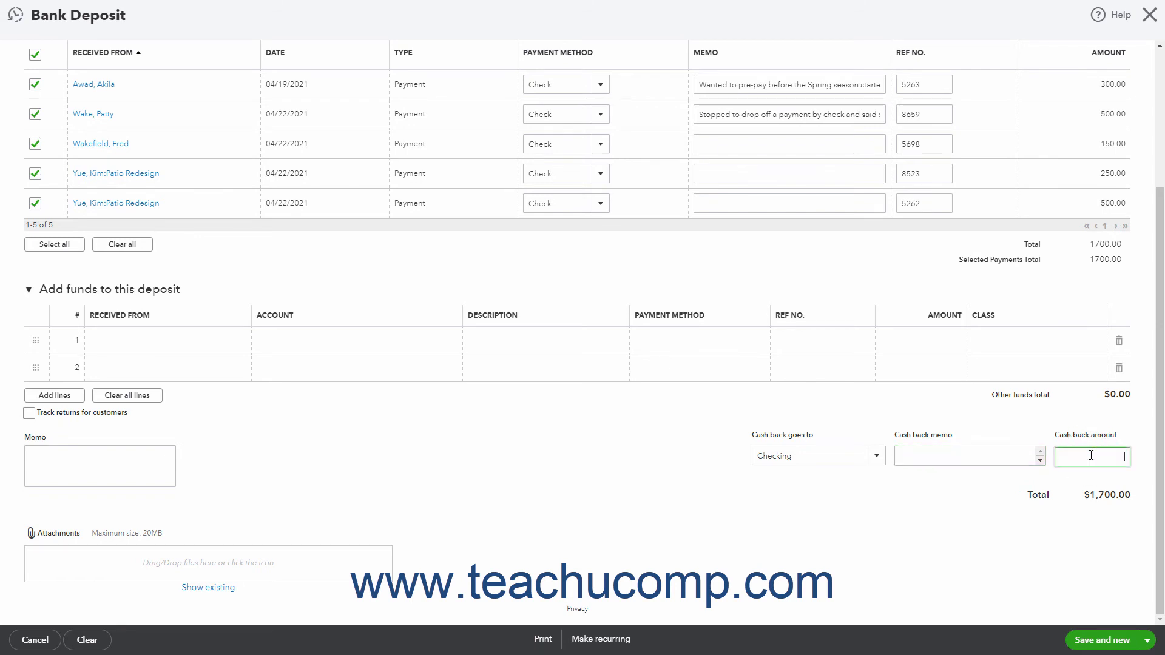
pyautogui.click(964, 455)
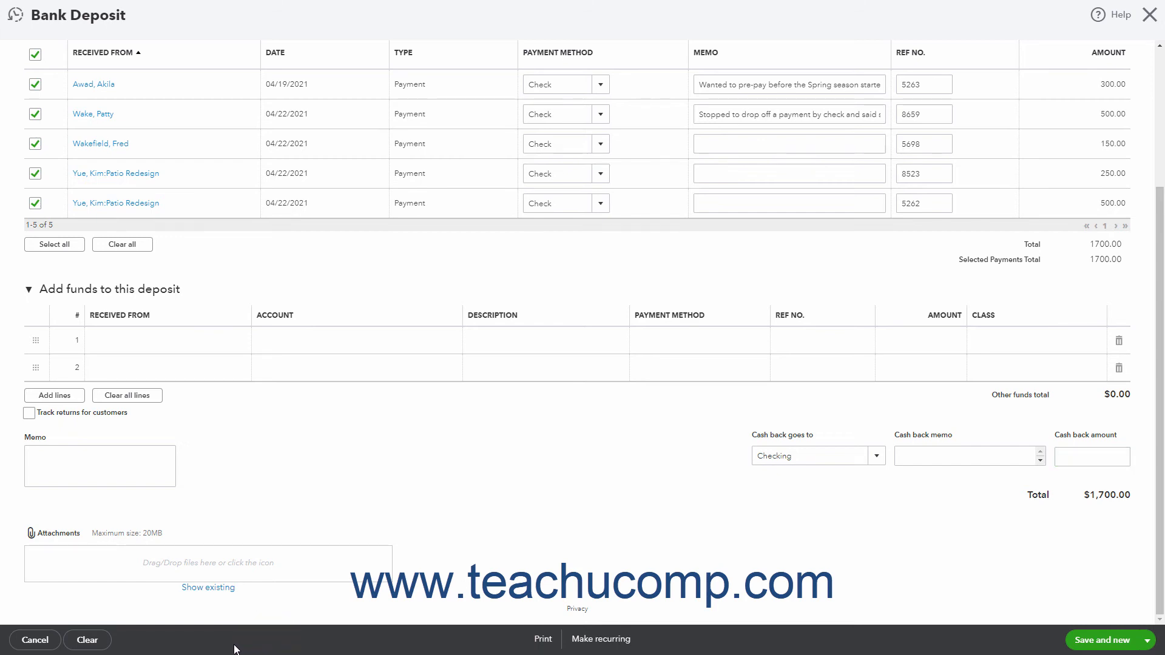
pyautogui.moveTo(35, 639)
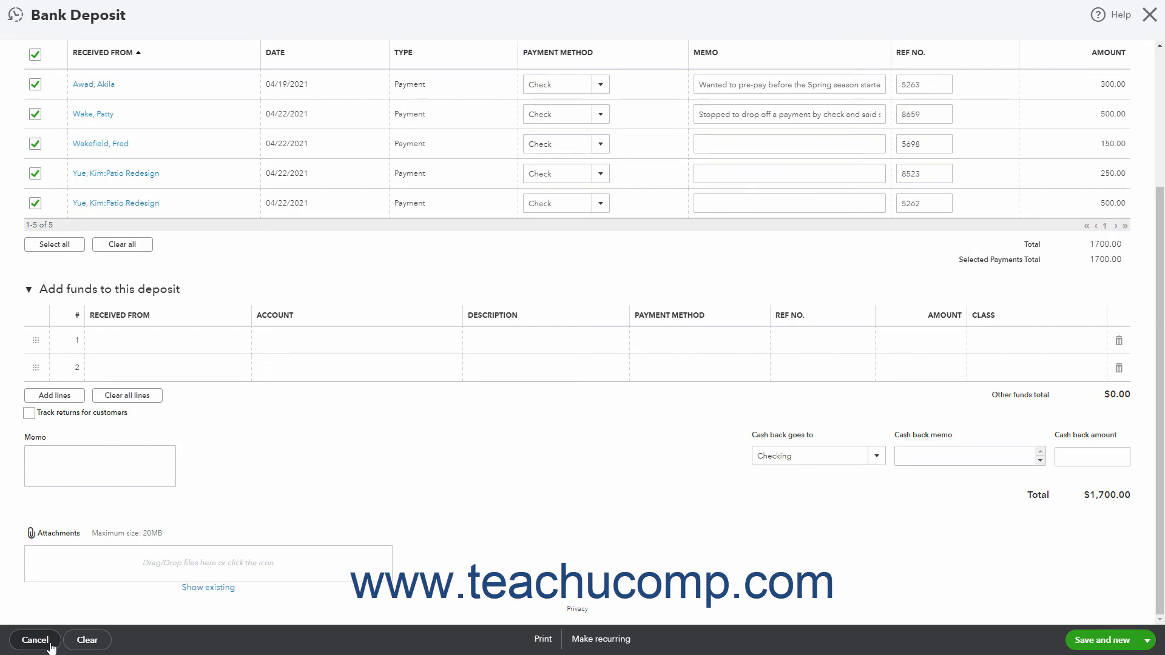
pyautogui.moveTo(435, 629)
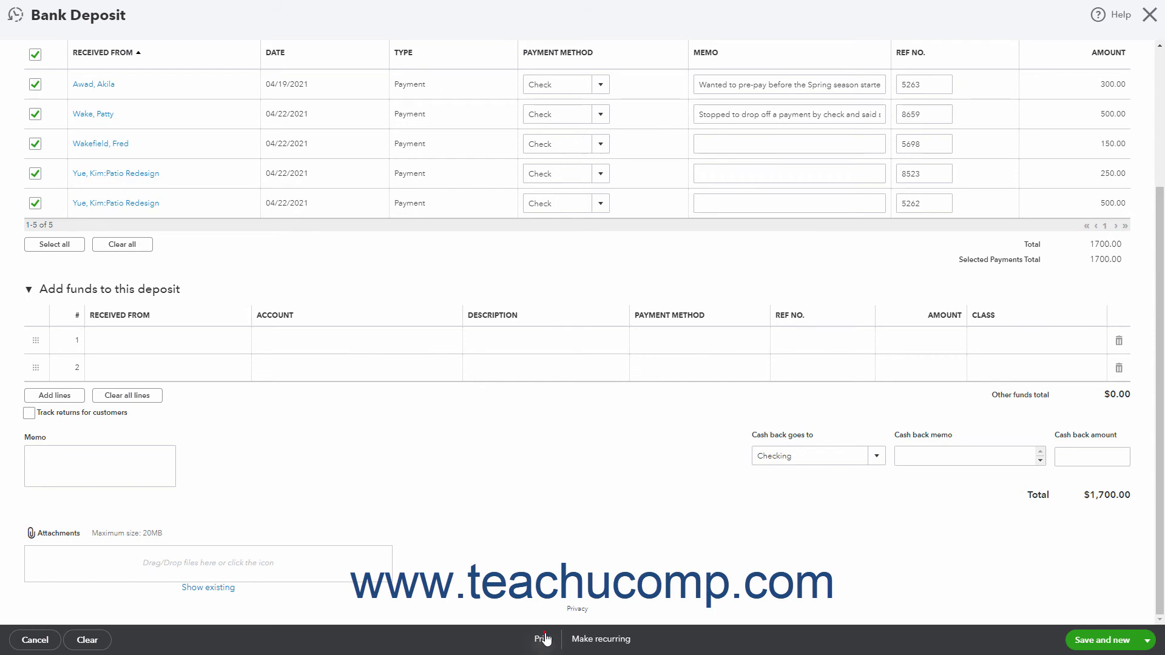
pyautogui.click(543, 640)
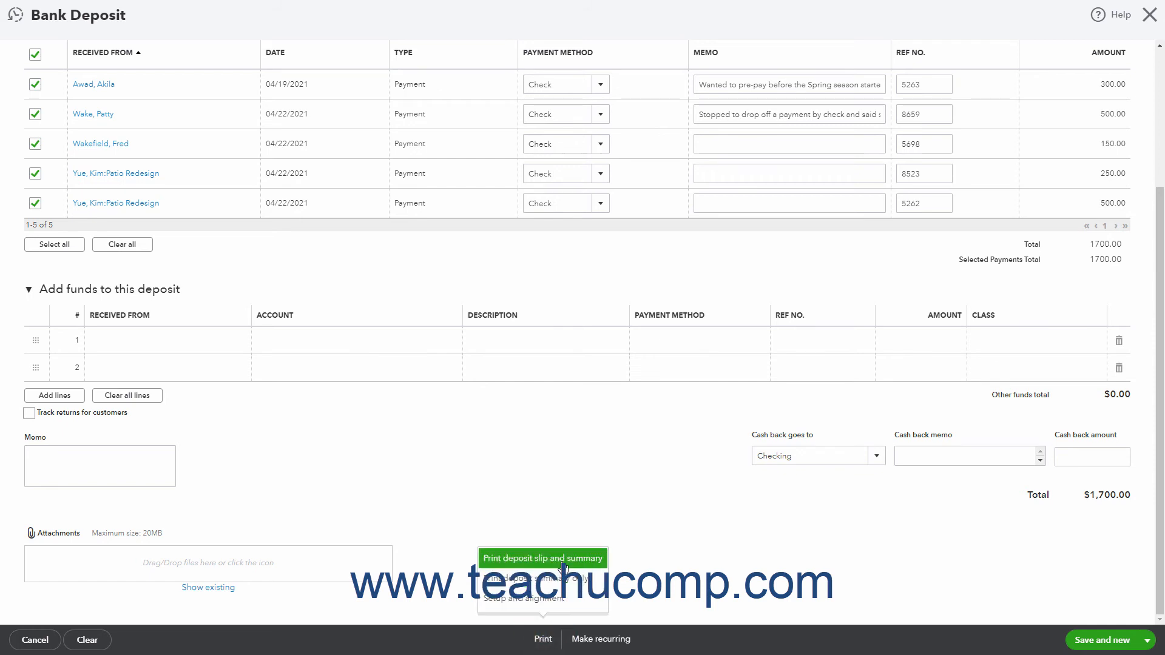
pyautogui.moveTo(542, 578)
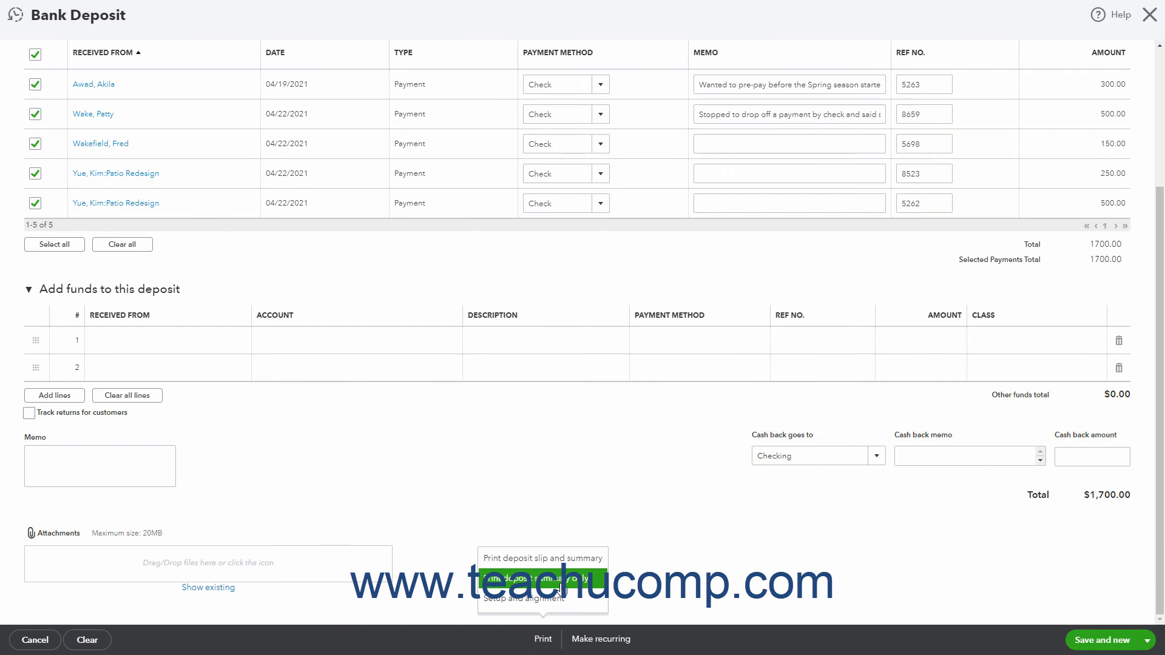
pyautogui.moveTo(542, 599)
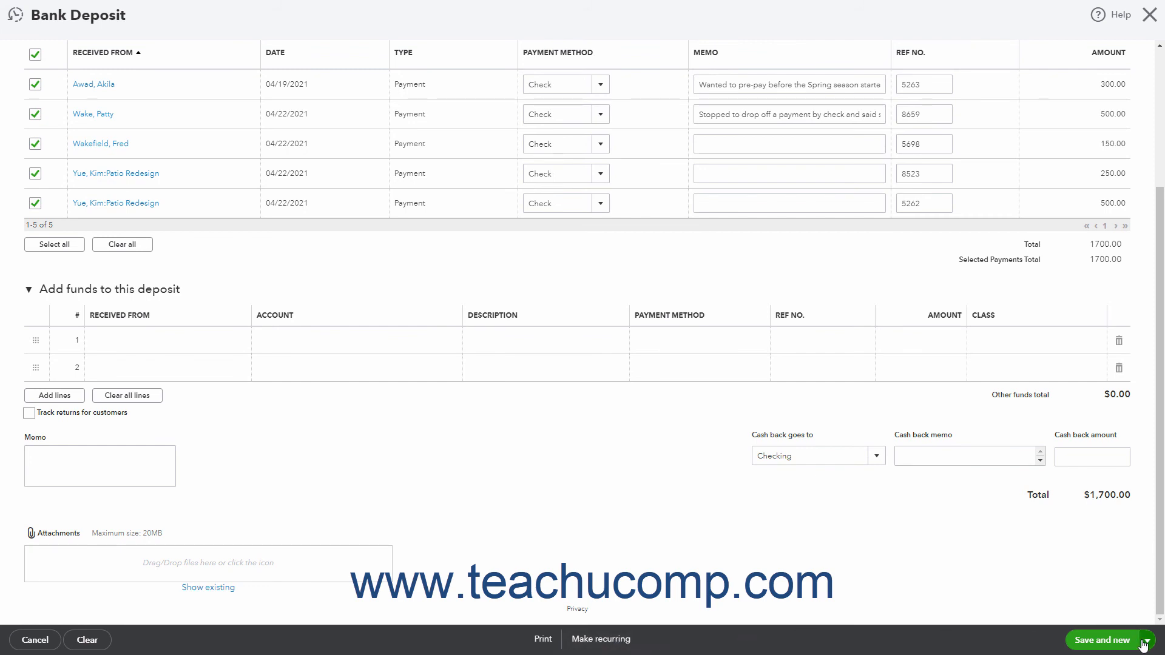
# Step: Preview the deposit summary print-out for the $1,700.00 deposit, then close the preview
pyautogui.click(1146, 640)
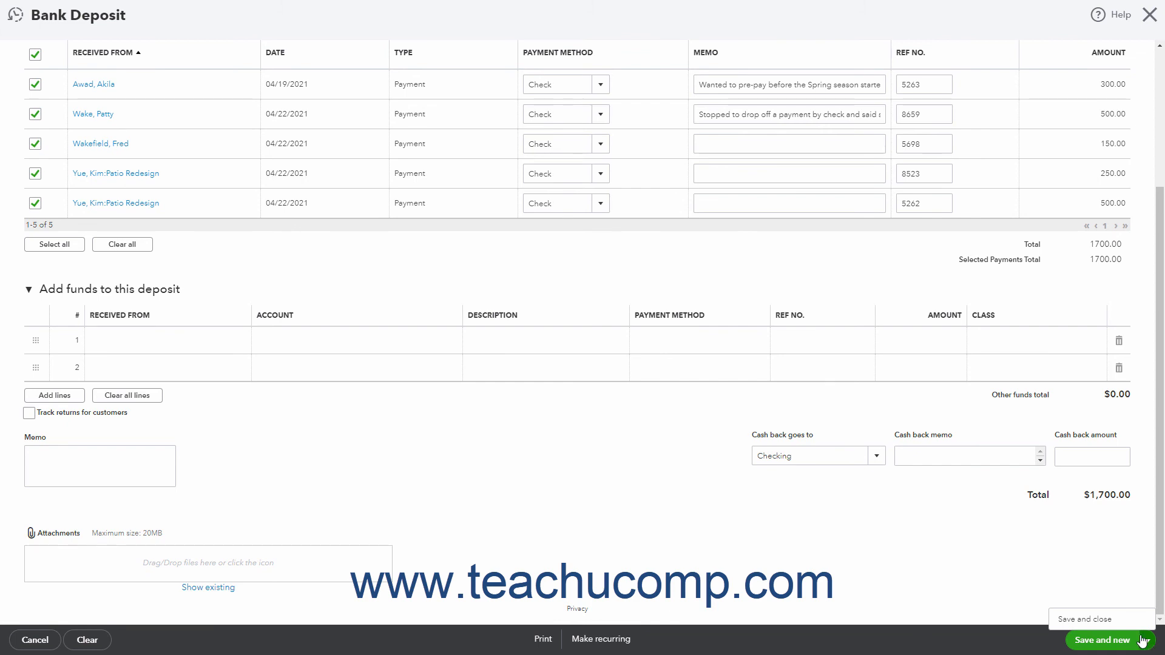
pyautogui.moveTo(1129, 630)
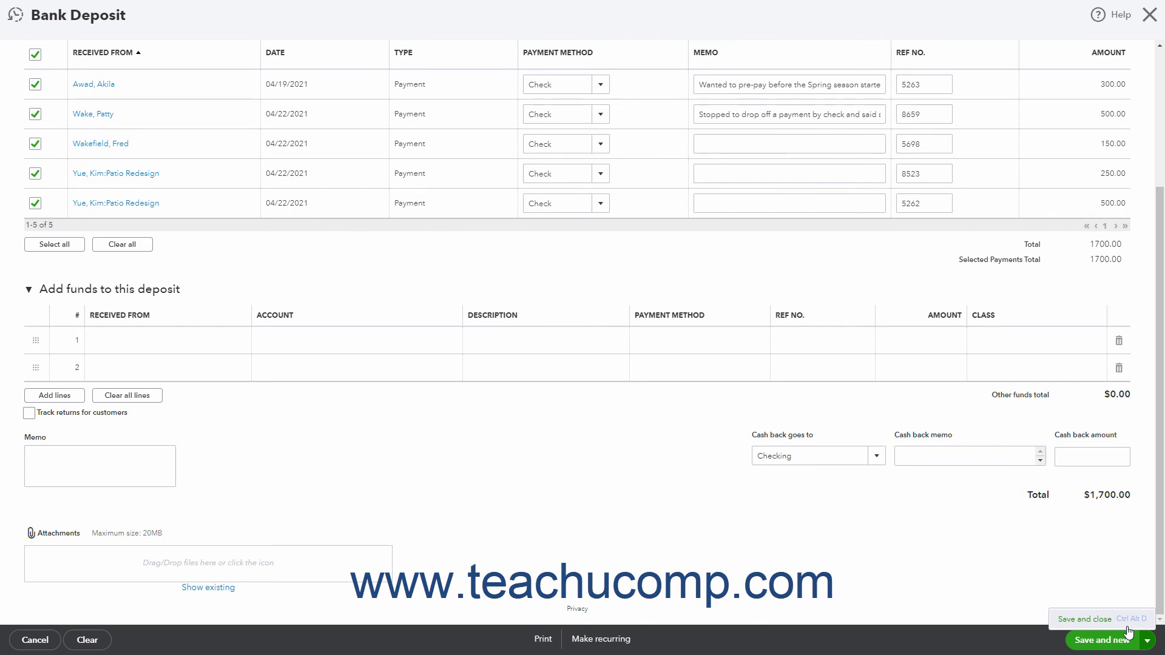
pyautogui.moveTo(600, 639)
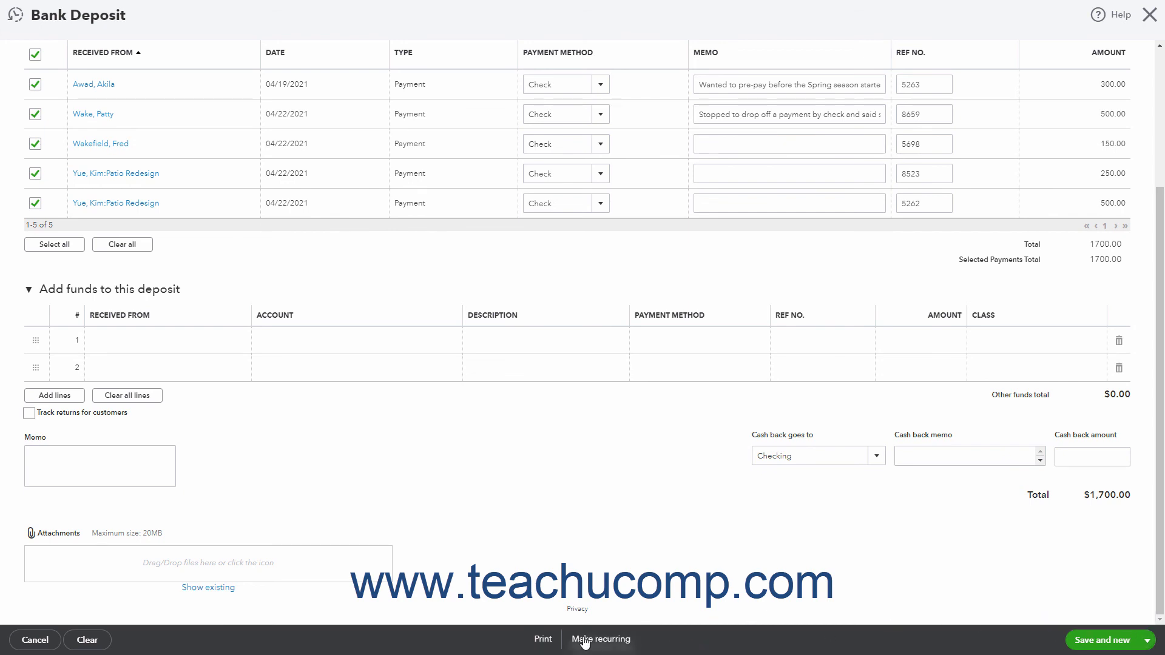
pyautogui.click(543, 640)
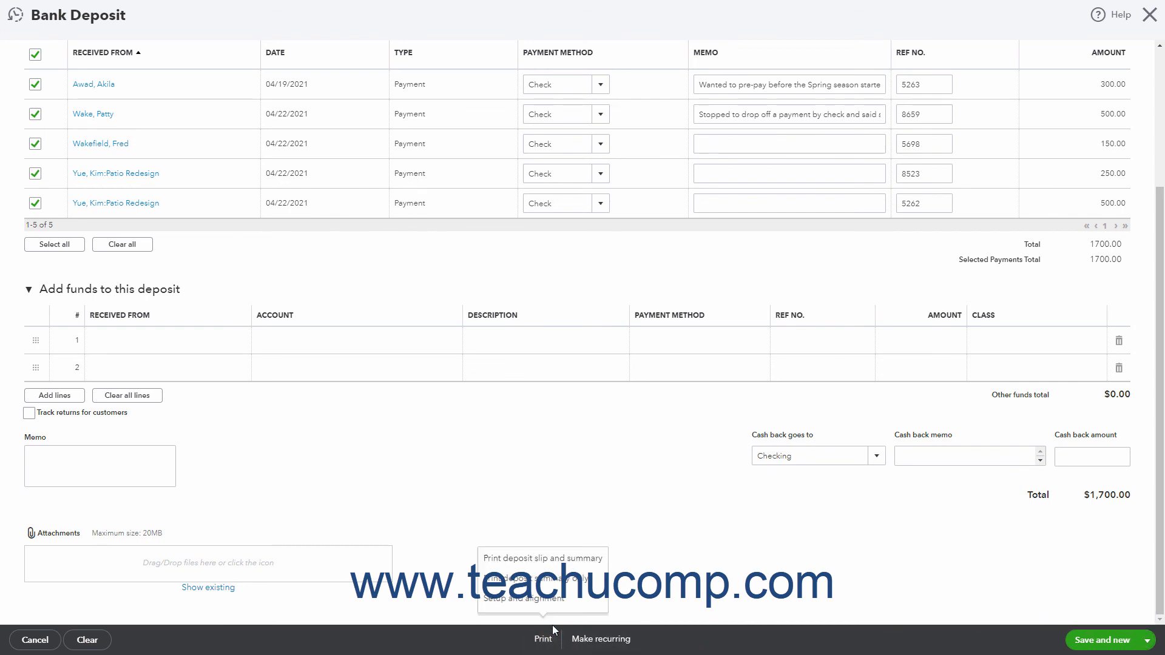
pyautogui.moveTo(541, 579)
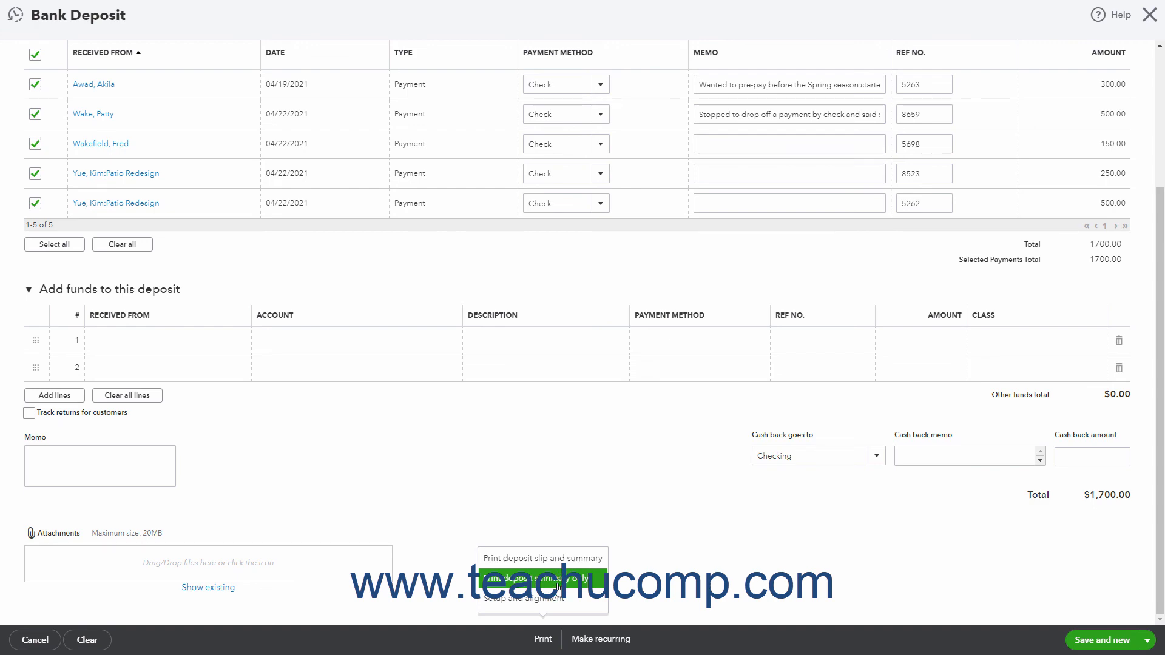
pyautogui.click(543, 578)
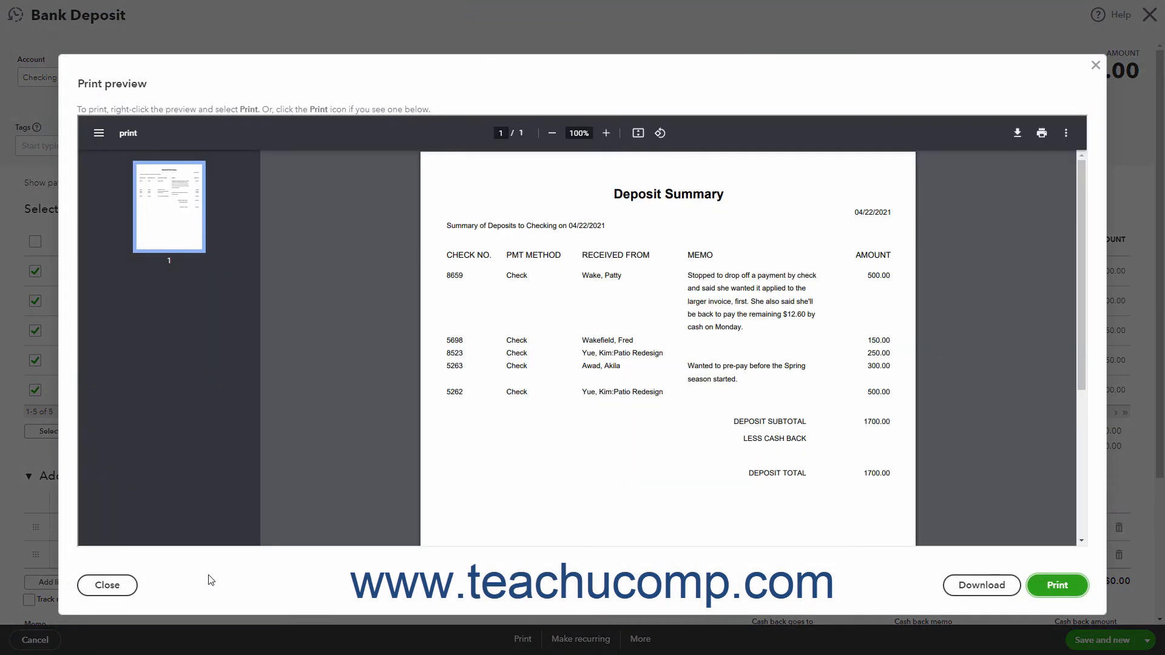
pyautogui.click(107, 585)
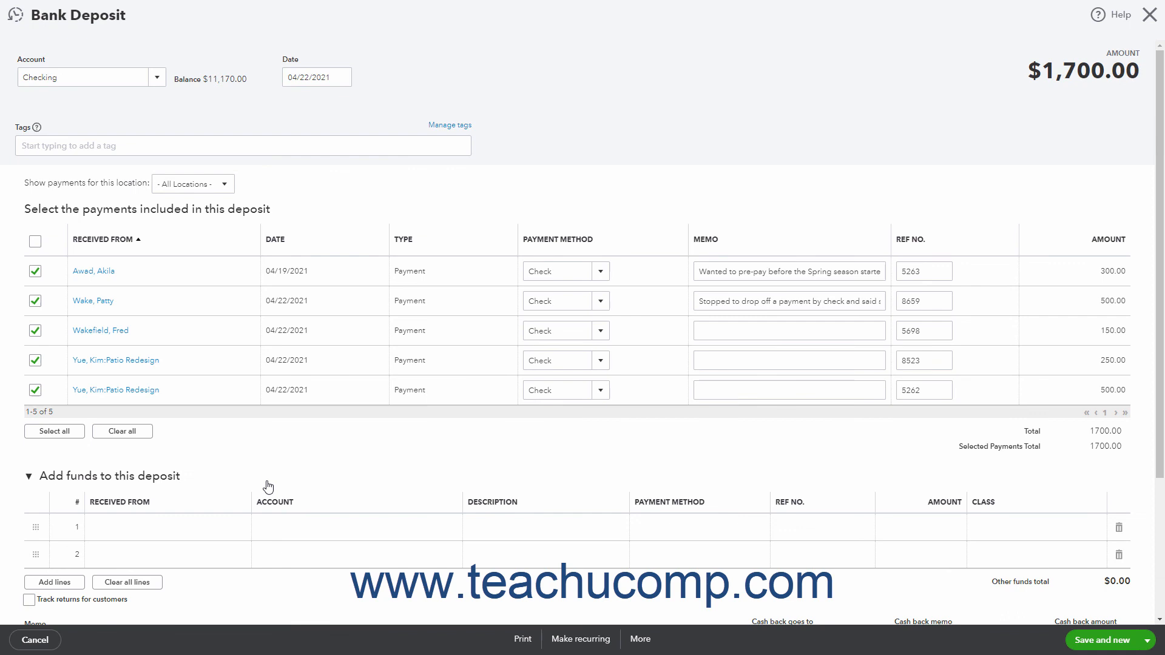
pyautogui.moveTo(608, 624)
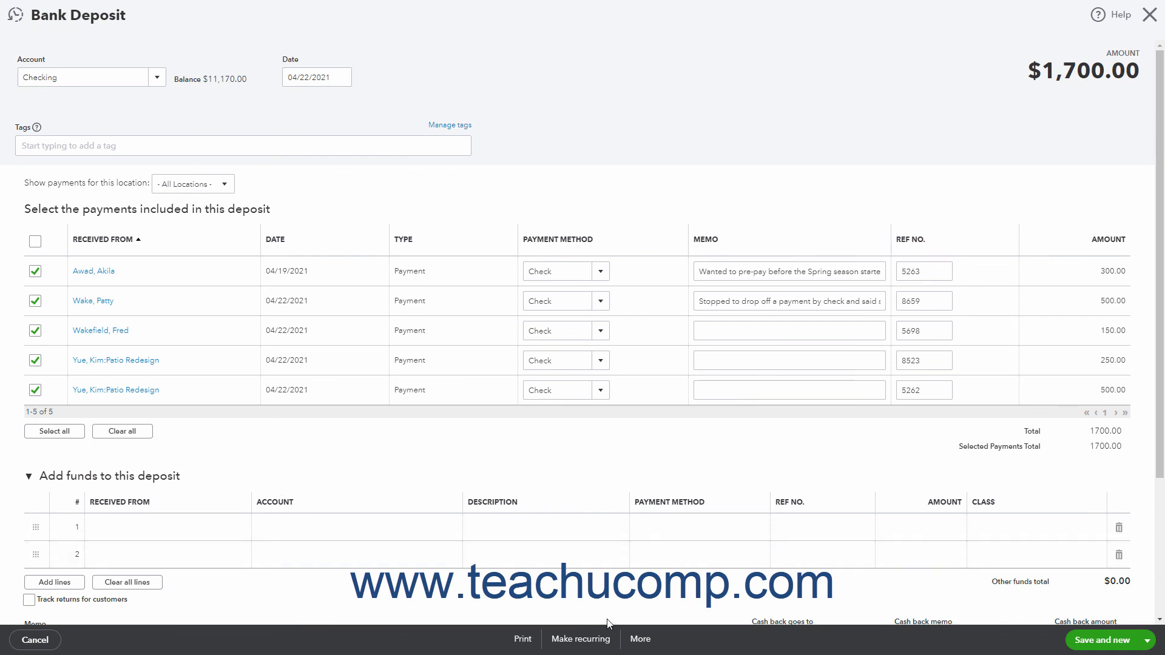
pyautogui.moveTo(639, 639)
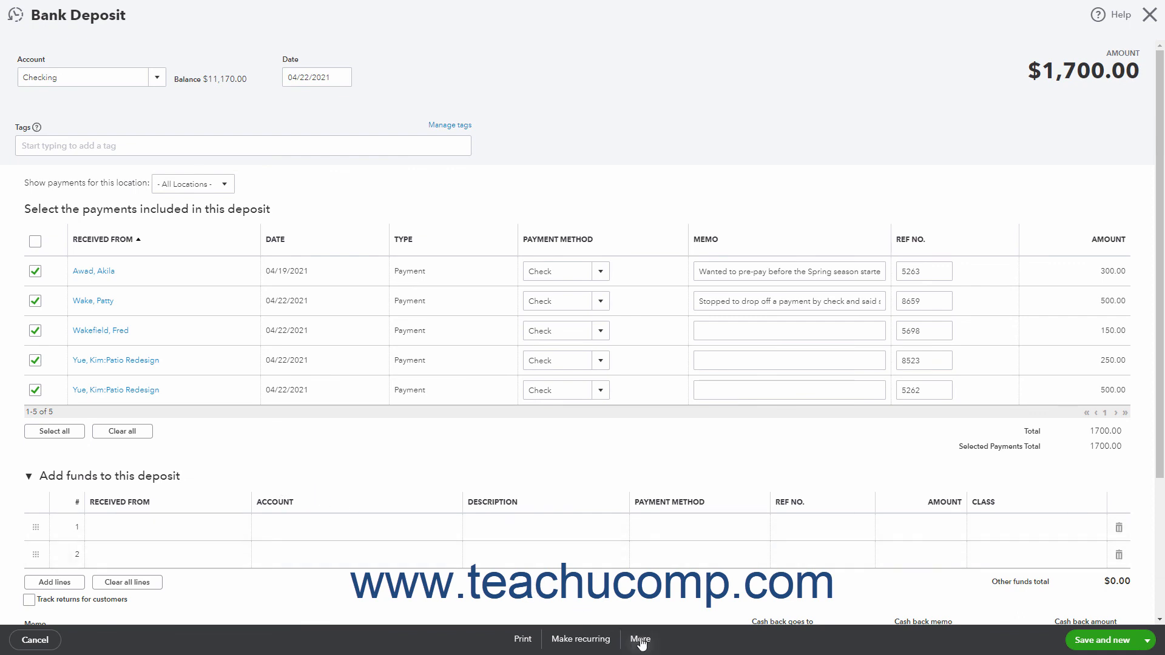
# Step: View the deposit's More options, then close the form to return to the dashboard
pyautogui.click(639, 639)
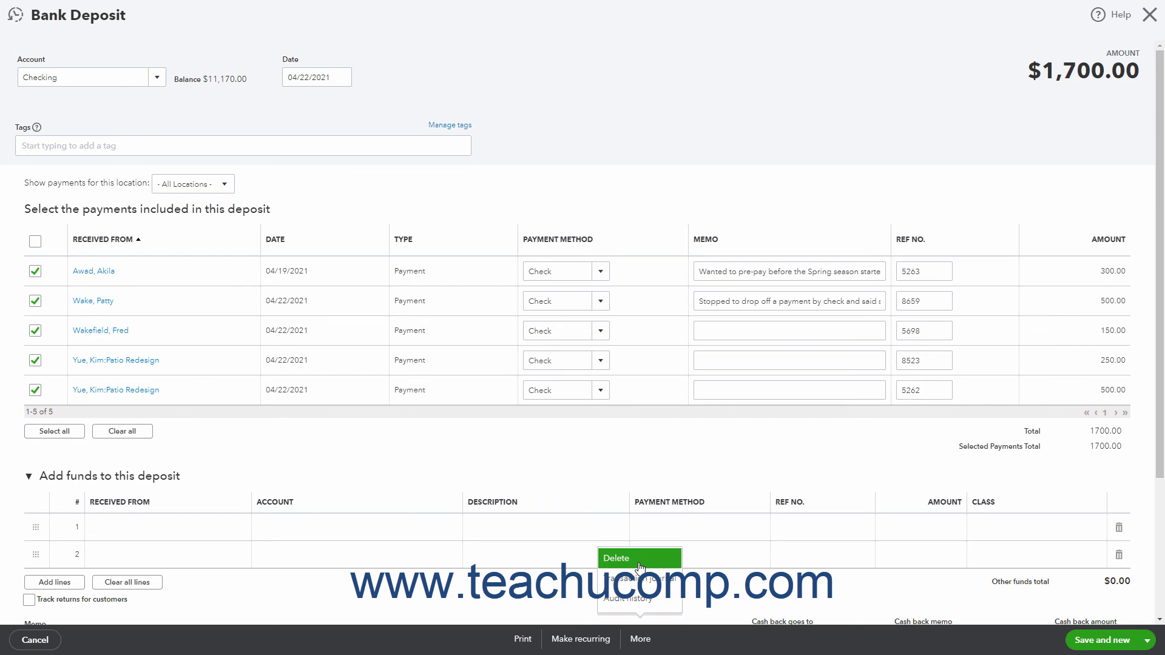
pyautogui.moveTo(638, 579)
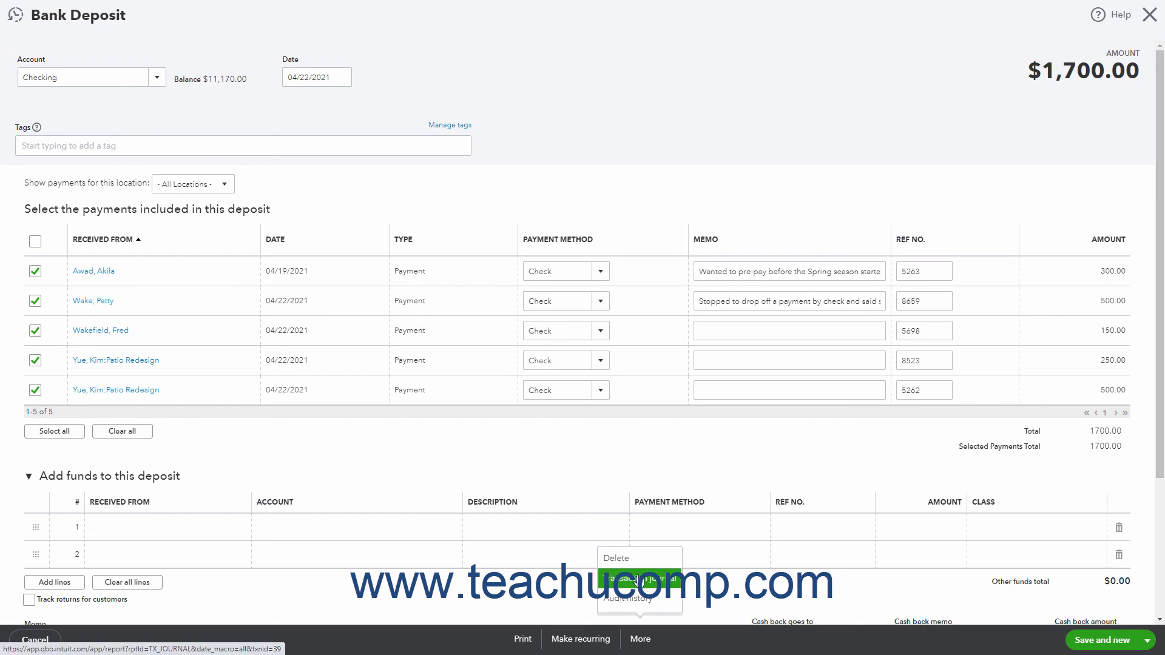
pyautogui.moveTo(635, 598)
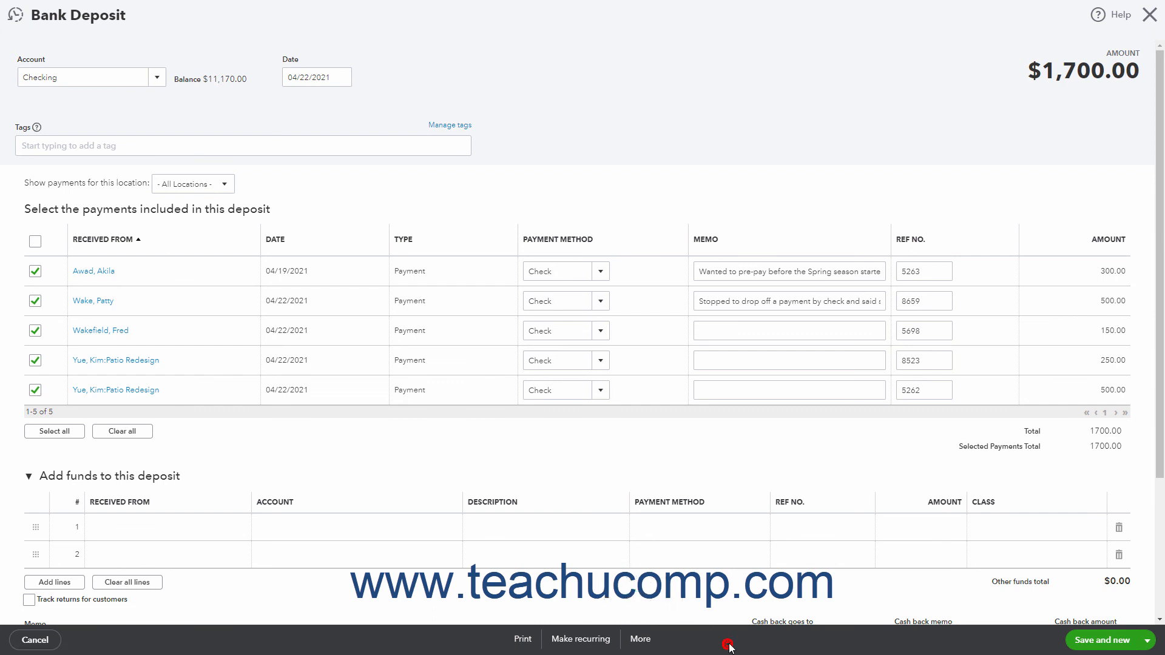
pyautogui.click(34, 640)
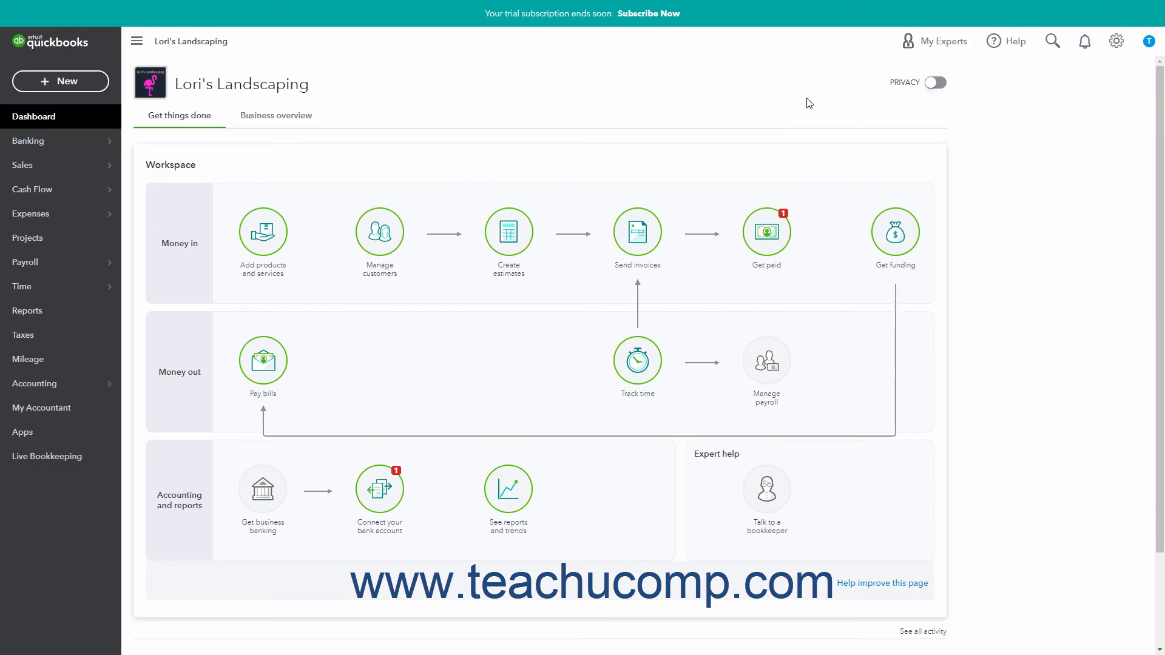